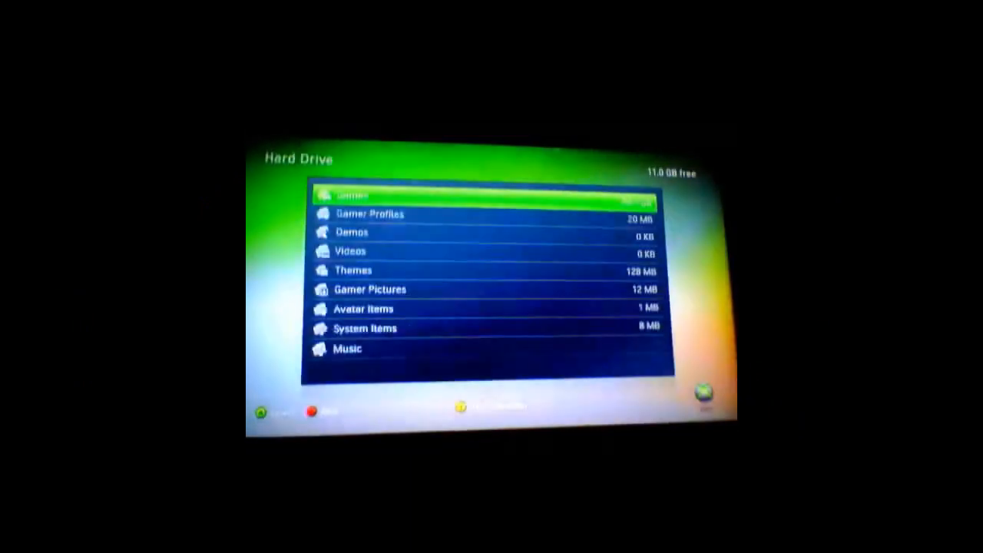
# Select the hard drive's gamer profile to show its Copy/Delete options.
pyautogui.press('Down')
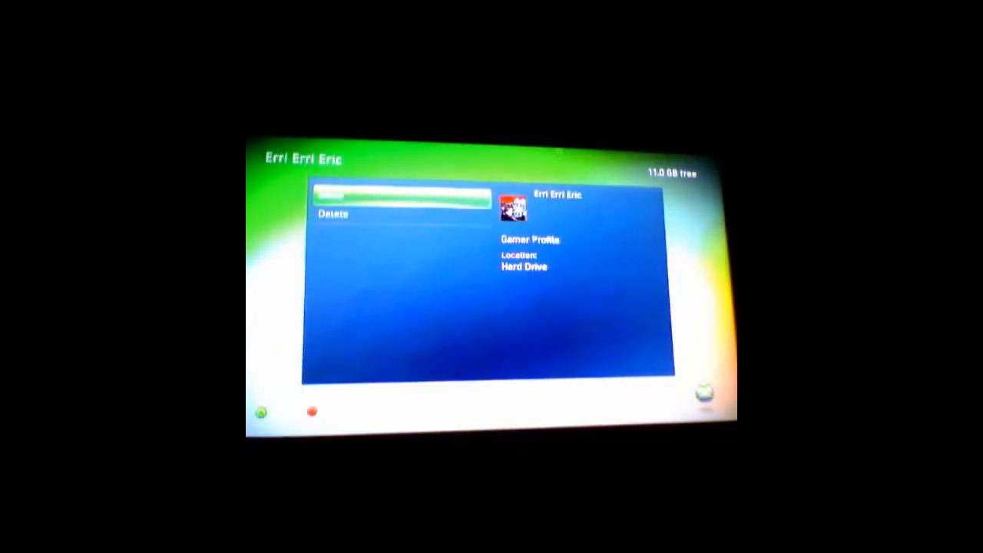
pyautogui.click(399, 194)
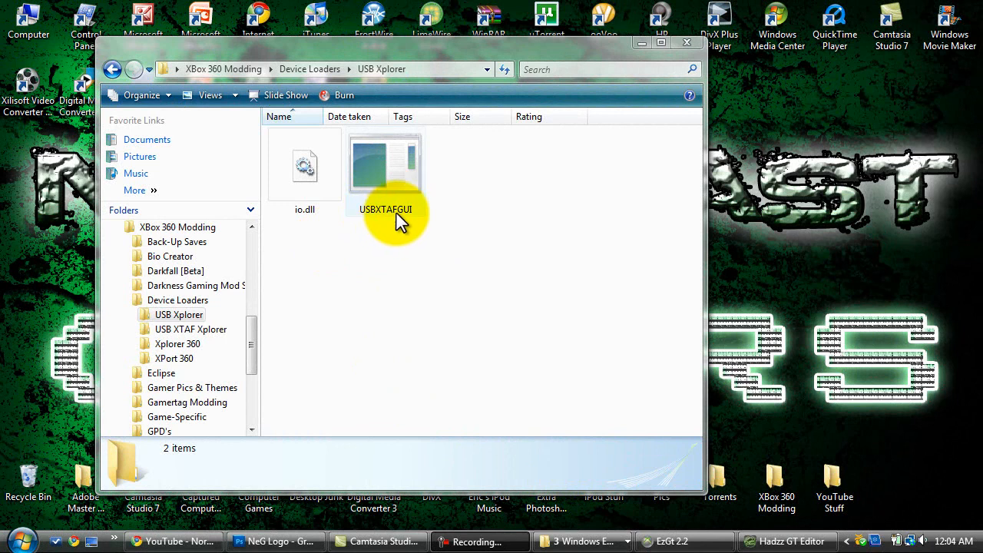
pyautogui.moveTo(415, 246)
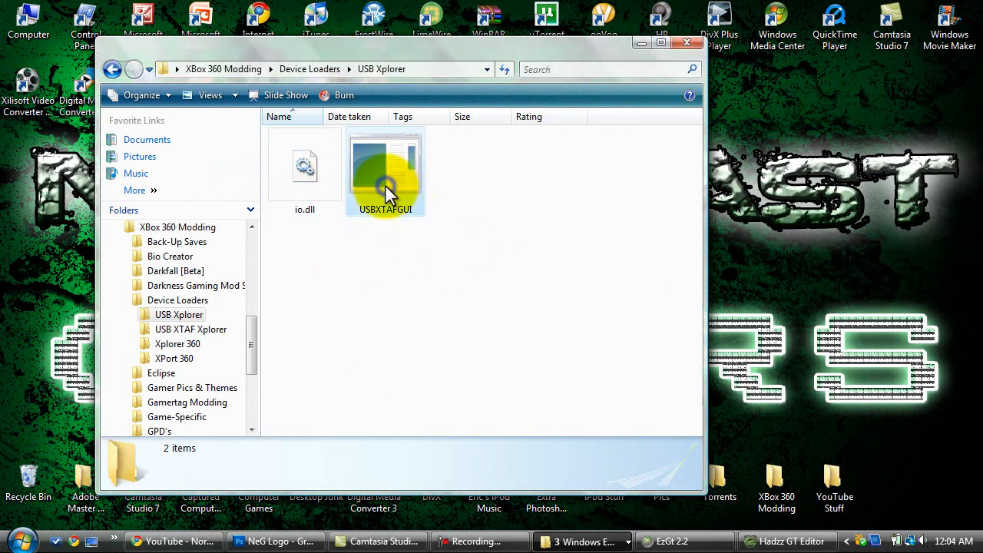
# Run USBXTAFGUI from the Device Loaders\USB Xplorer folder.
pyautogui.doubleClick(385, 163)
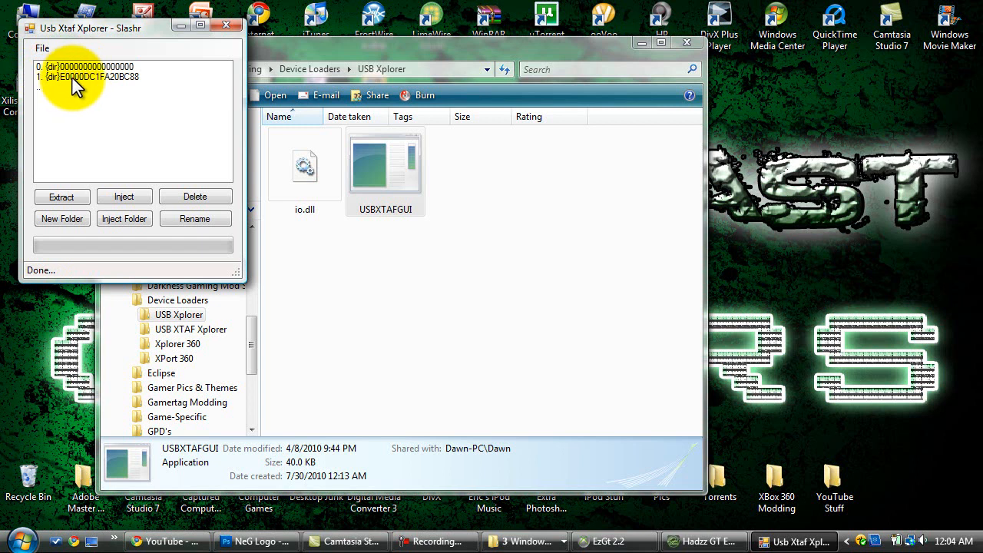
pyautogui.click(85, 77)
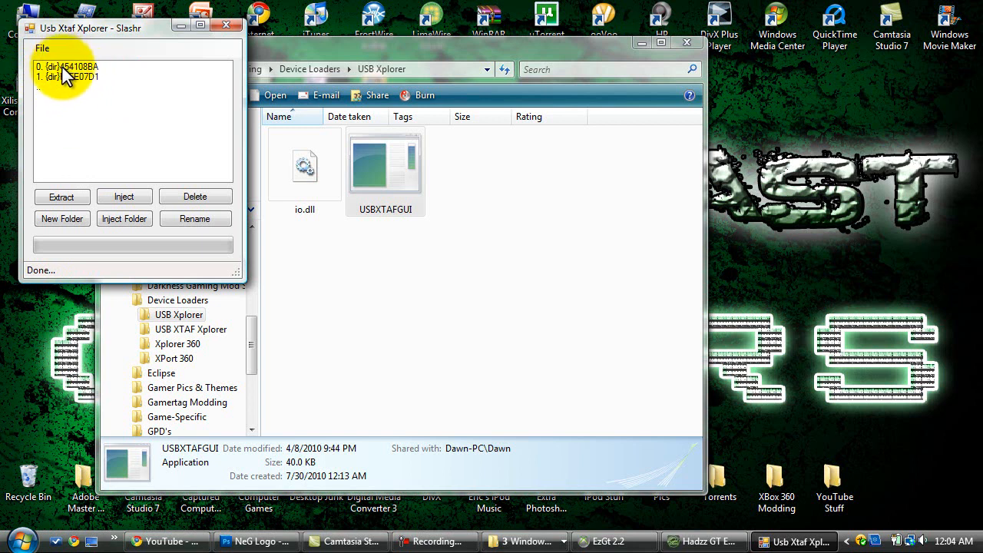
pyautogui.click(68, 68)
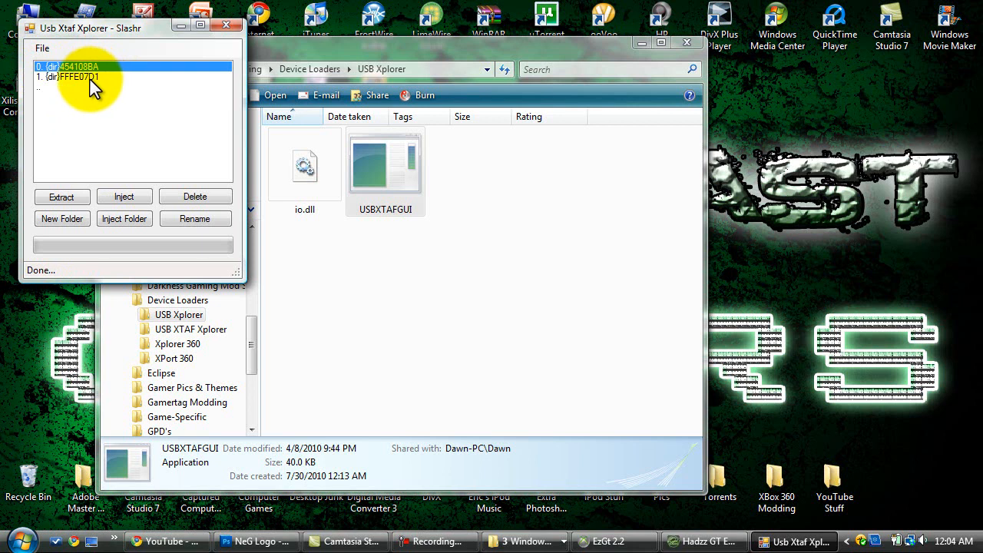
pyautogui.moveTo(80, 84)
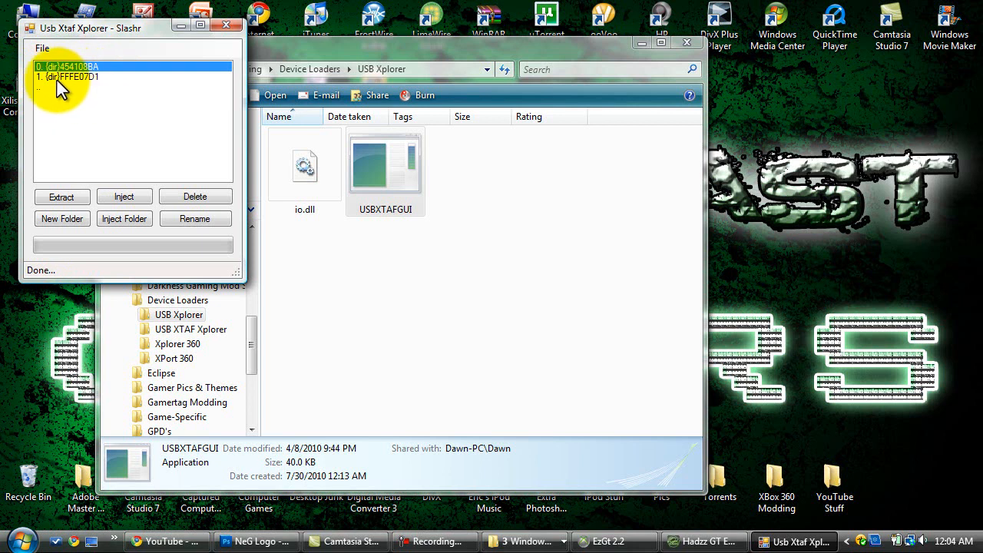
pyautogui.click(77, 76)
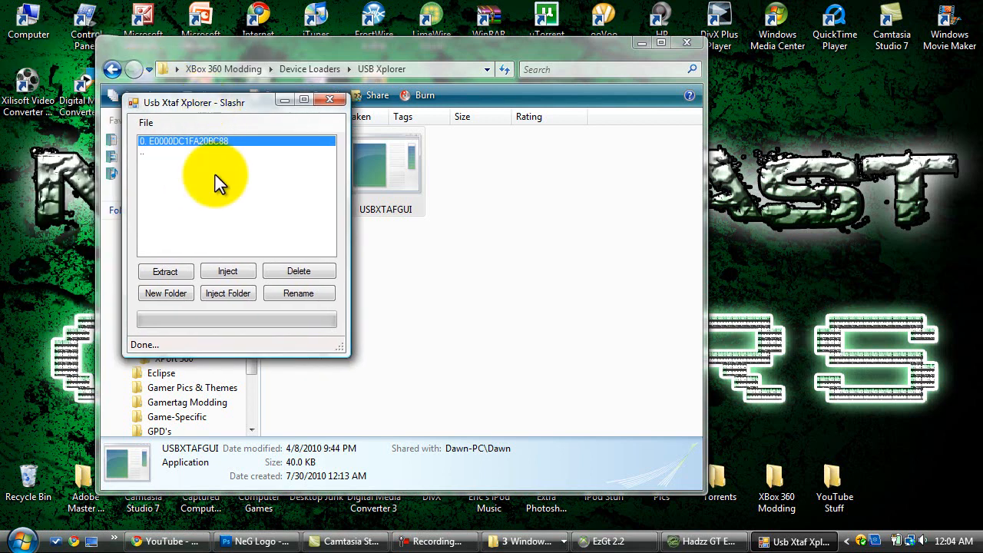
pyautogui.click(165, 270)
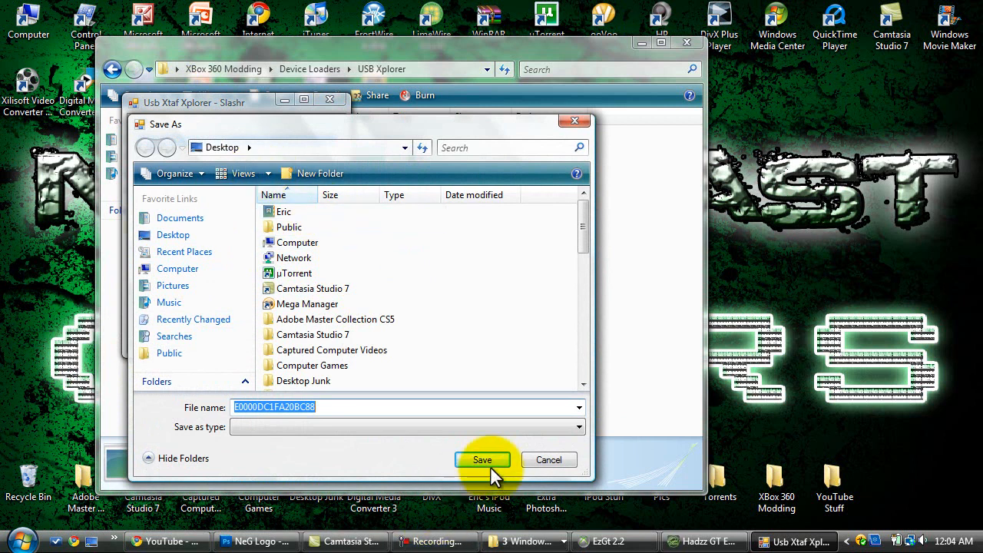
pyautogui.click(482, 459)
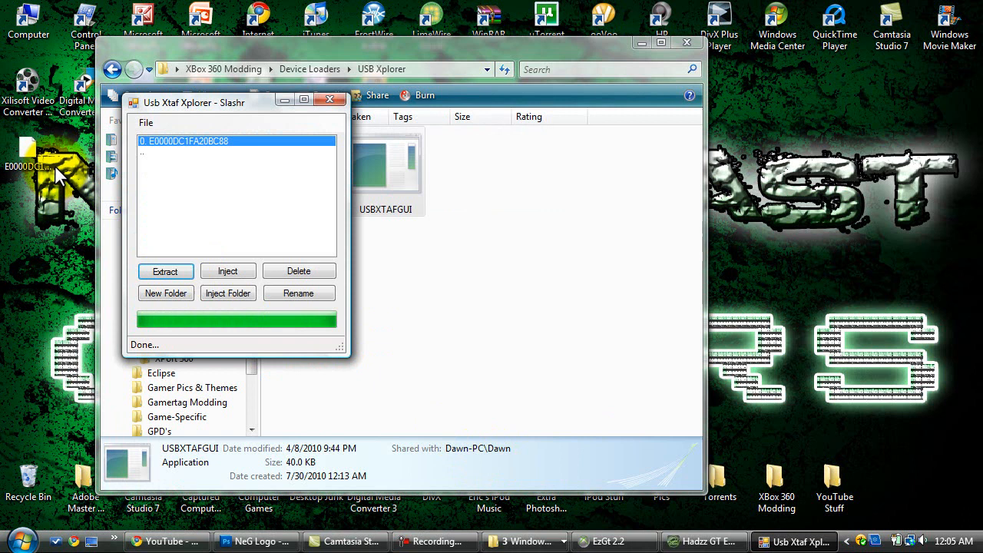
pyautogui.moveTo(360, 157)
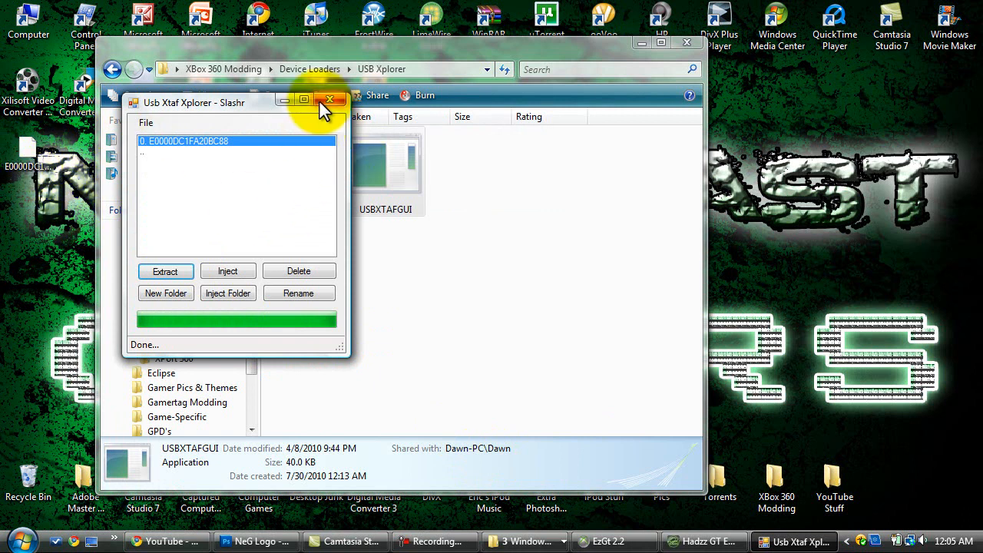
pyautogui.moveTo(305, 208)
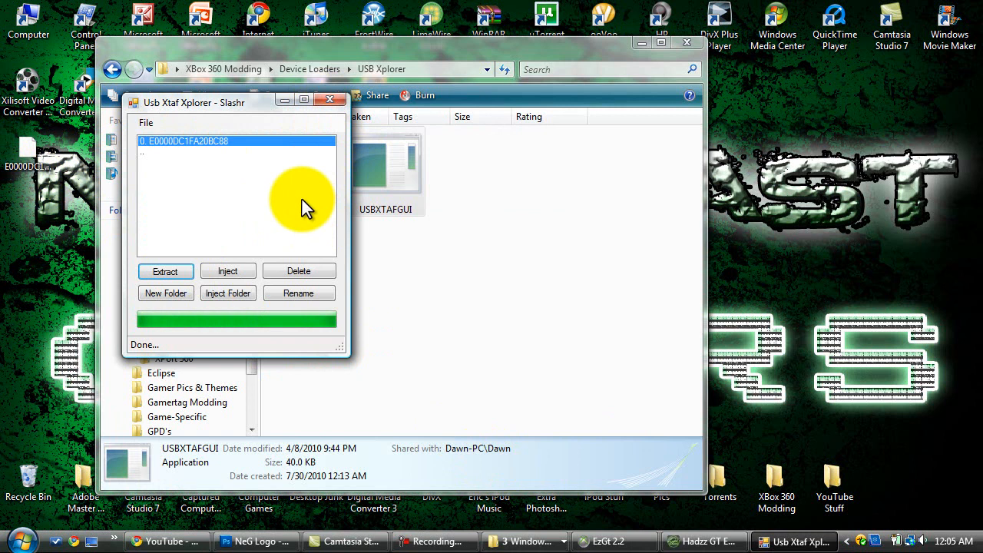
pyautogui.moveTo(265, 199)
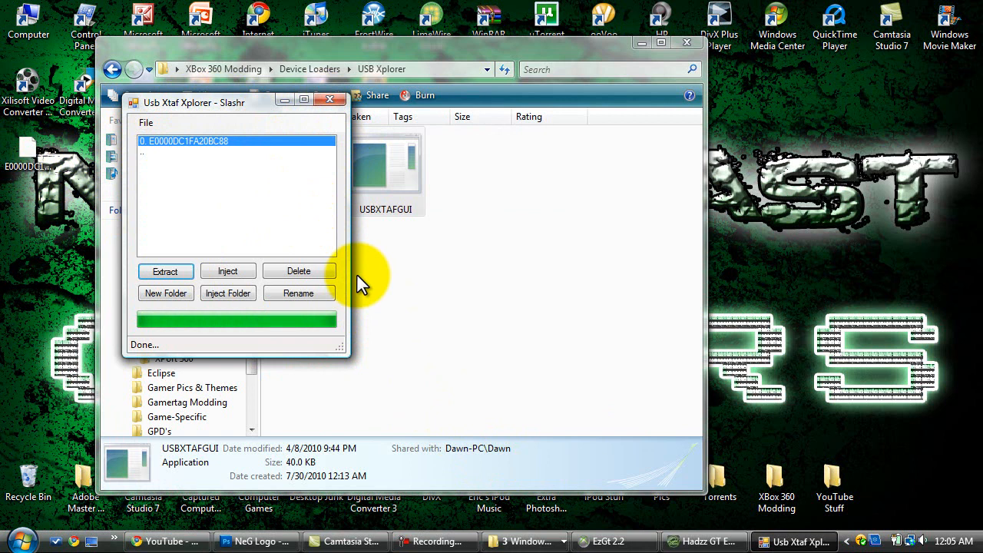
pyautogui.moveTo(668, 289)
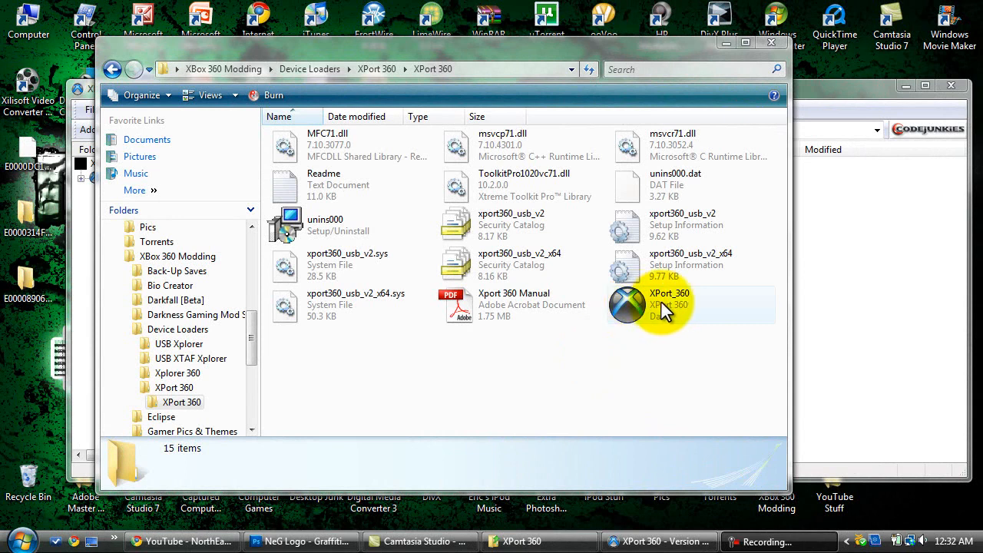
# Run XPort_360 as administrator from the Device Loaders\XPort 360 folder.
pyautogui.rightClick(668, 304)
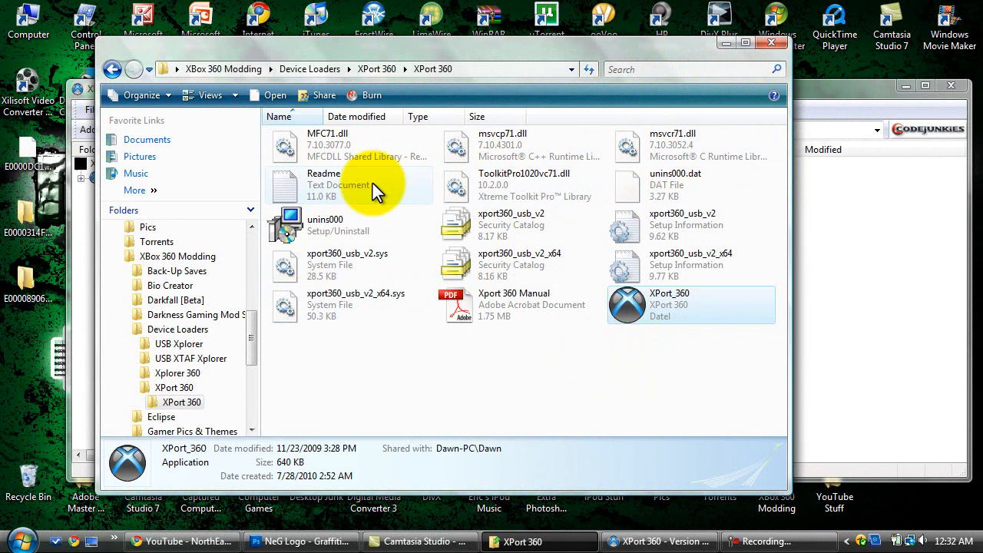
pyautogui.moveTo(842, 95)
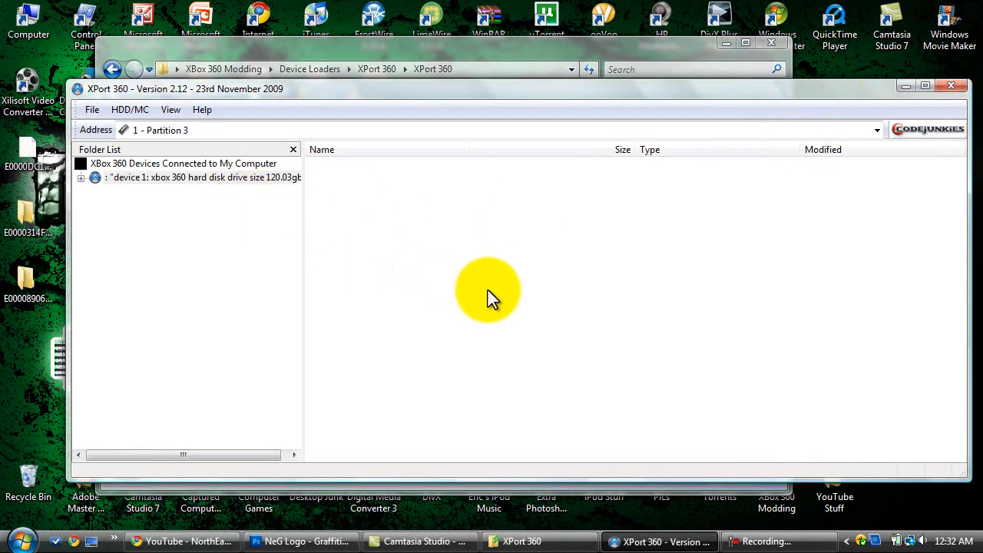
pyautogui.moveTo(632, 316)
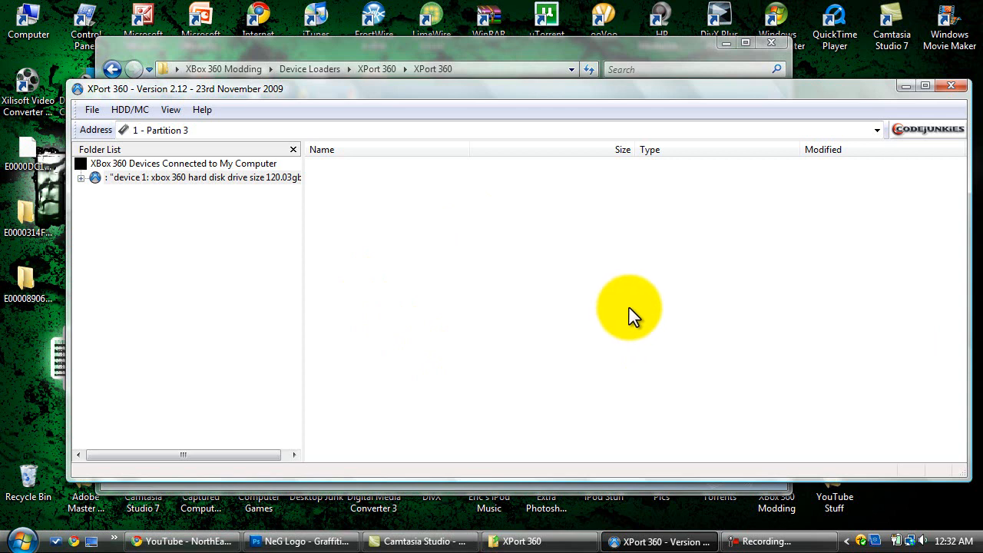
pyautogui.moveTo(86, 209)
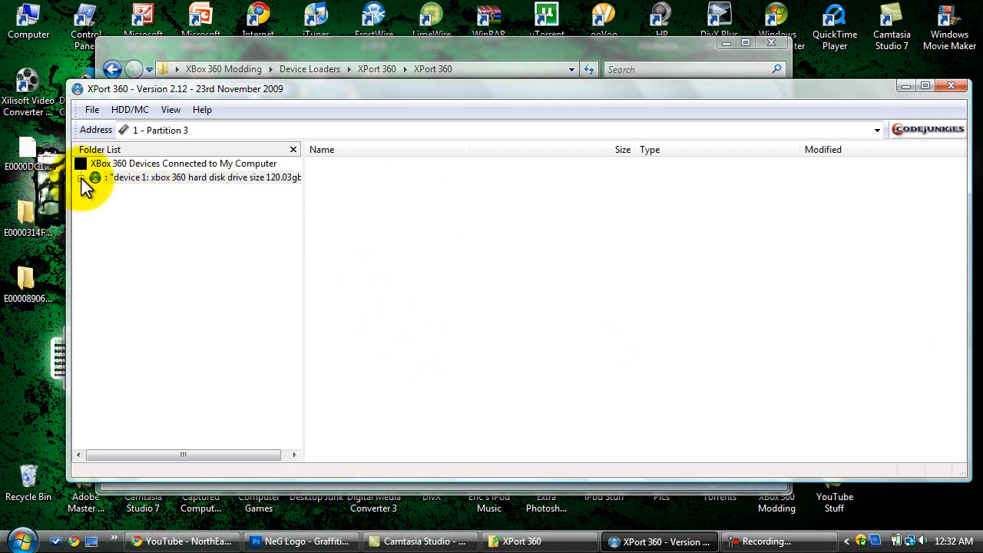
# Expand the hard disk's Partition 3 Content down to E0000DC1FA20BC88\FFFE07D1\00010000.
pyautogui.click(83, 178)
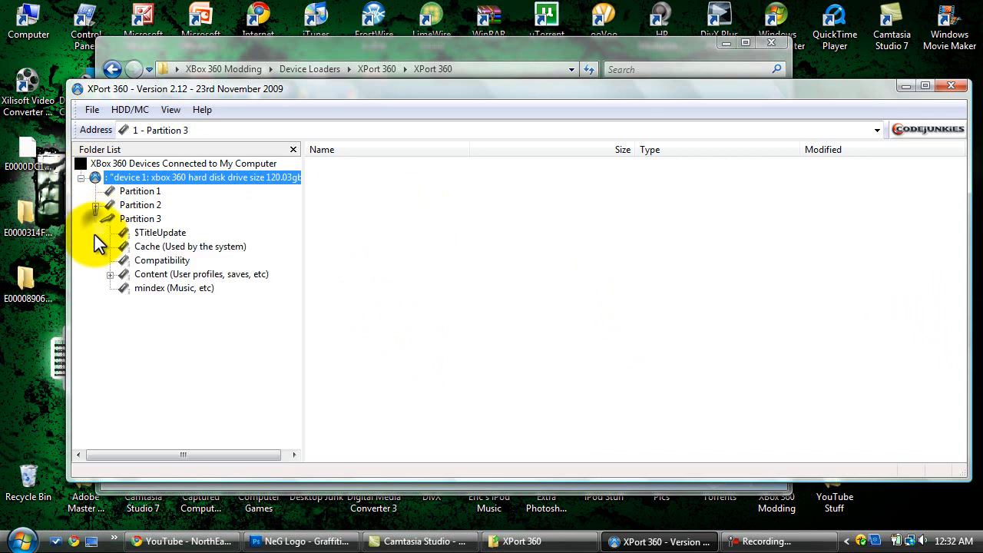
pyautogui.click(110, 273)
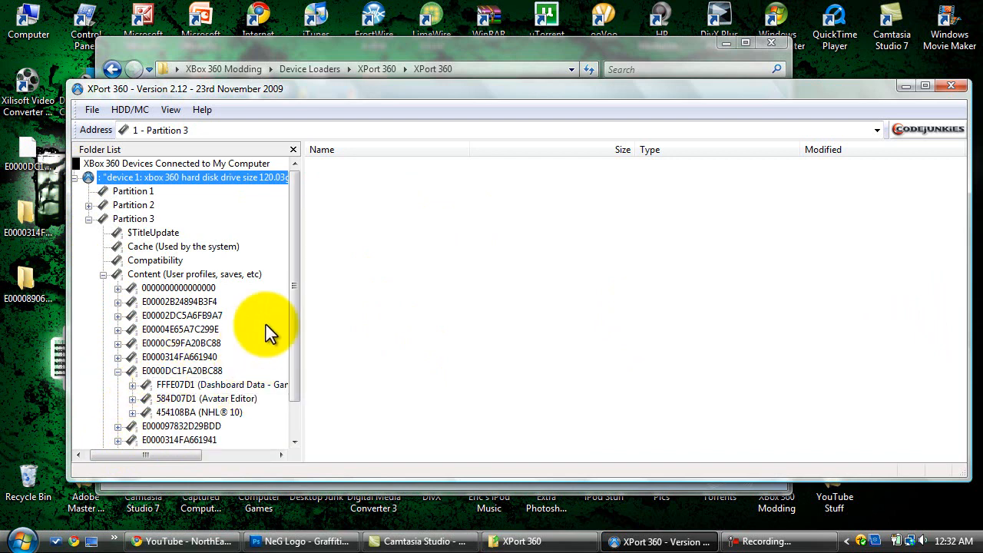
pyautogui.scroll(-3)
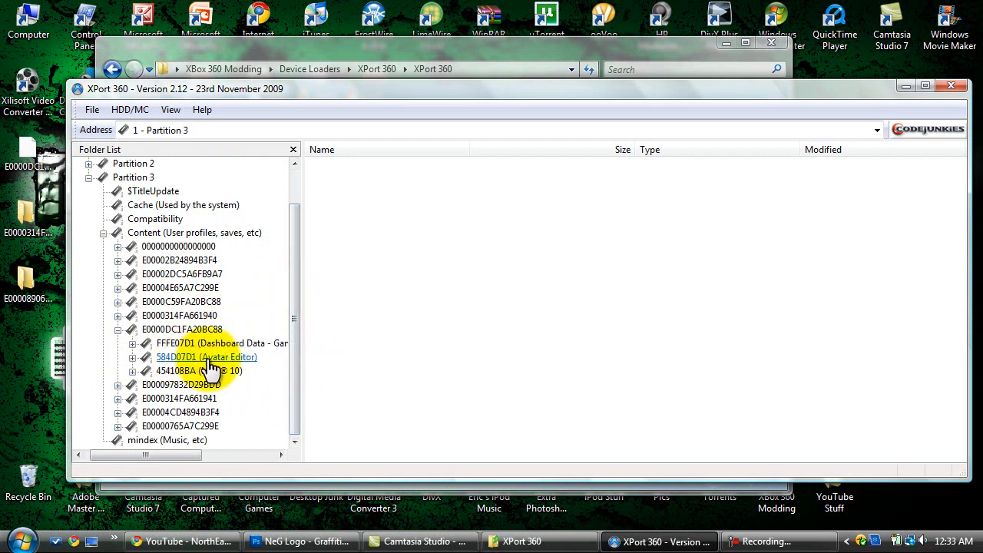
pyautogui.moveTo(166, 359)
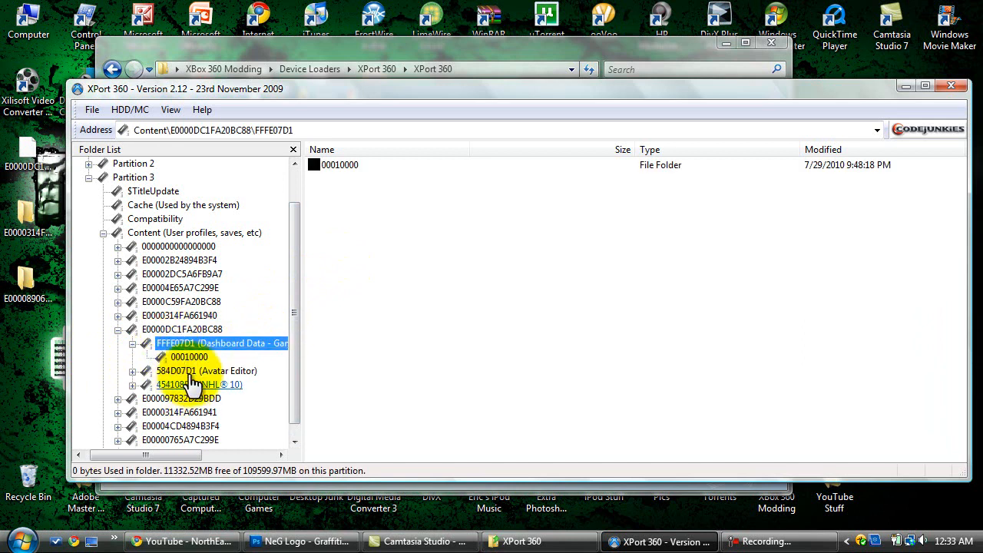
pyautogui.click(189, 356)
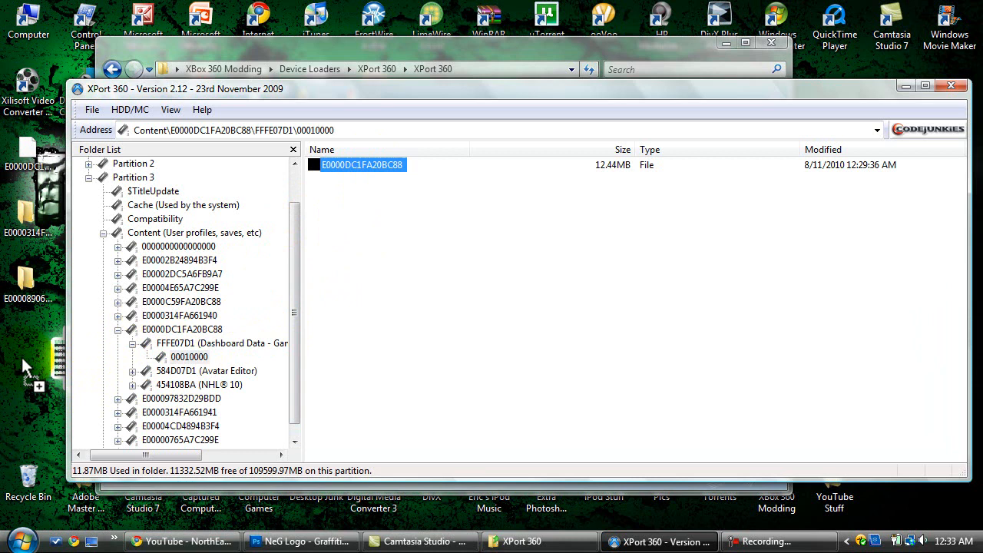
pyautogui.moveTo(449, 166)
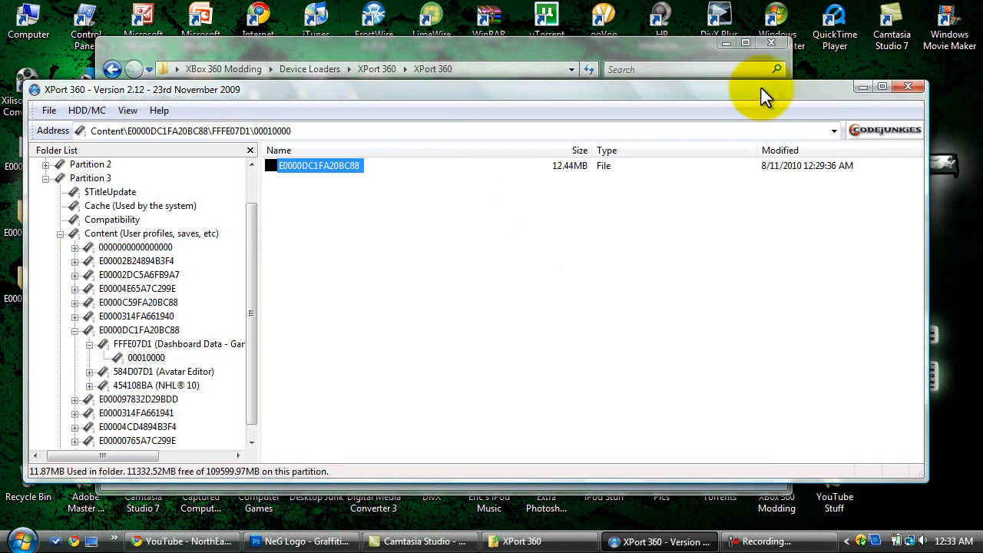
pyautogui.moveTo(760, 100)
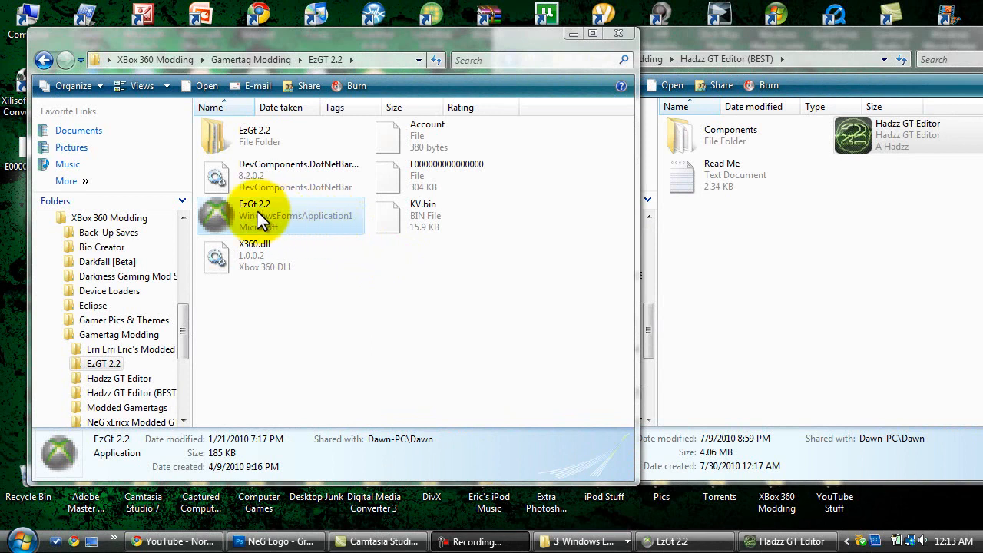
# Run the EzGT 2.2 executable and the Hadzz GT Editor executable from its Components folder.
pyautogui.rightClick(254, 215)
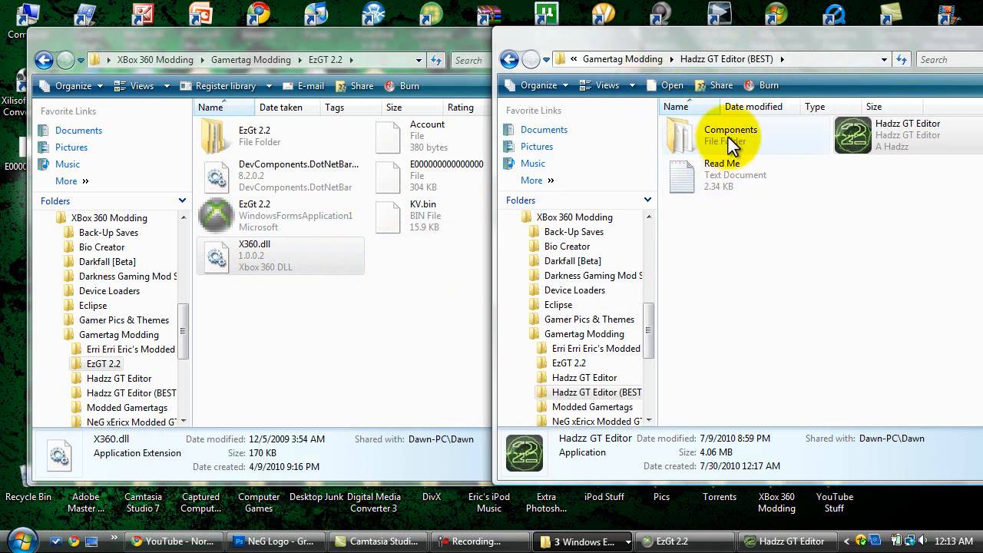
pyautogui.doubleClick(728, 137)
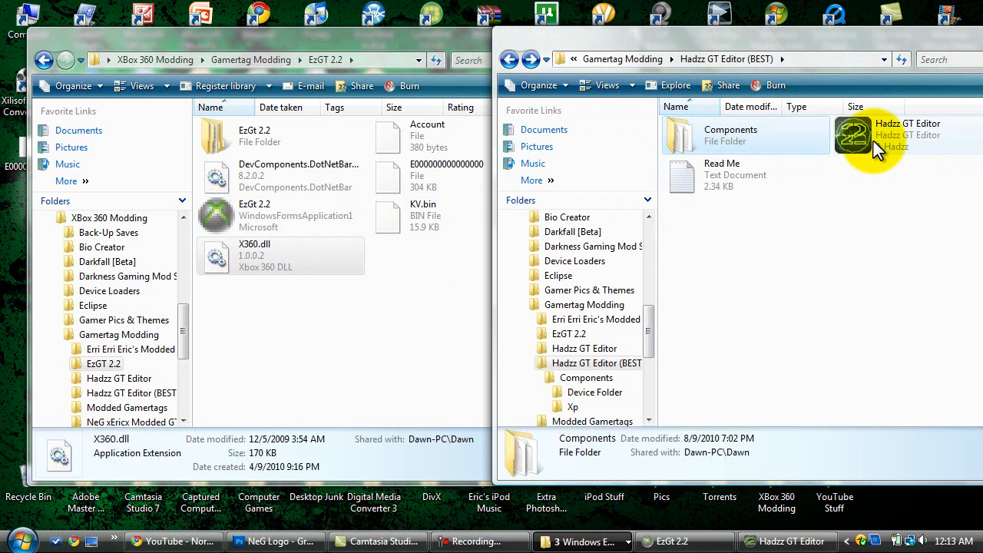
pyautogui.rightClick(907, 135)
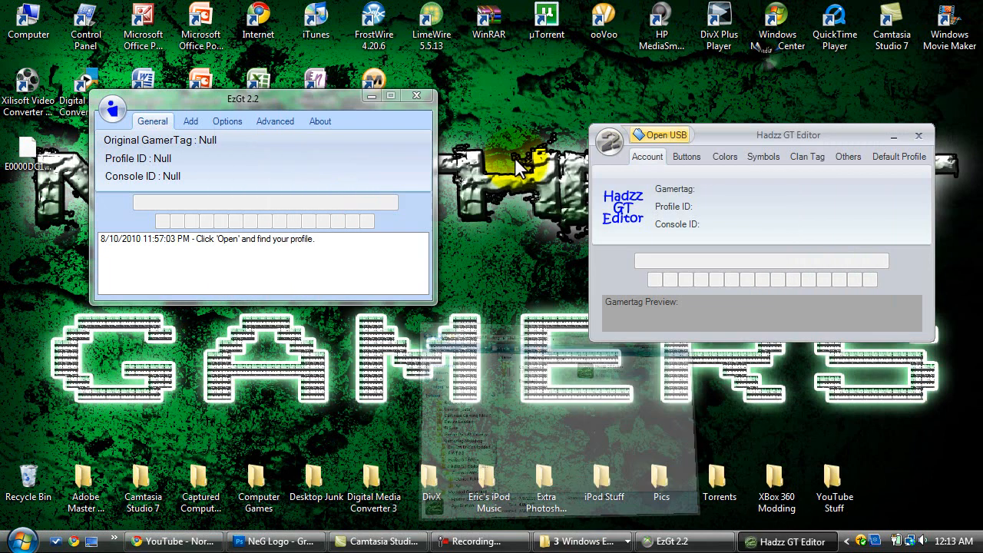
pyautogui.click(112, 109)
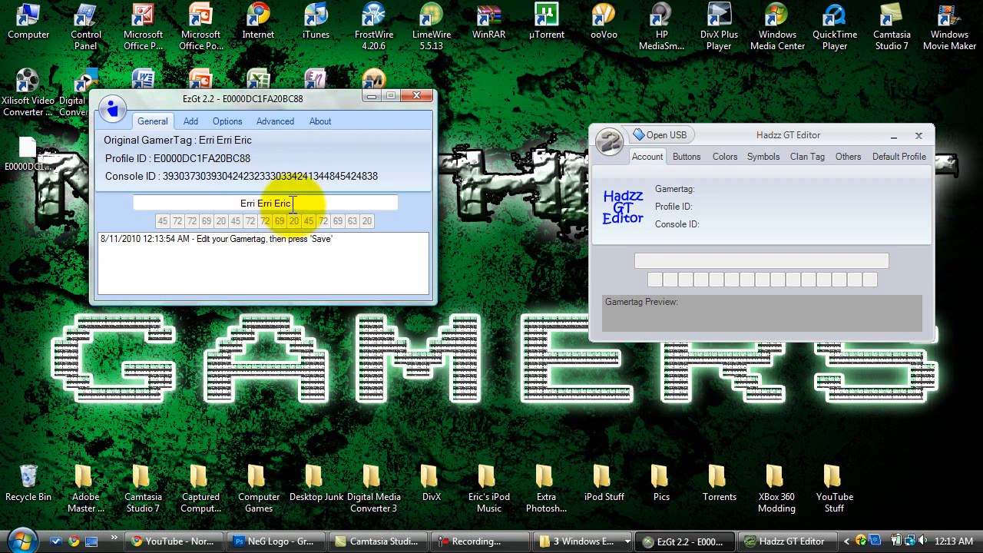
pyautogui.click(661, 135)
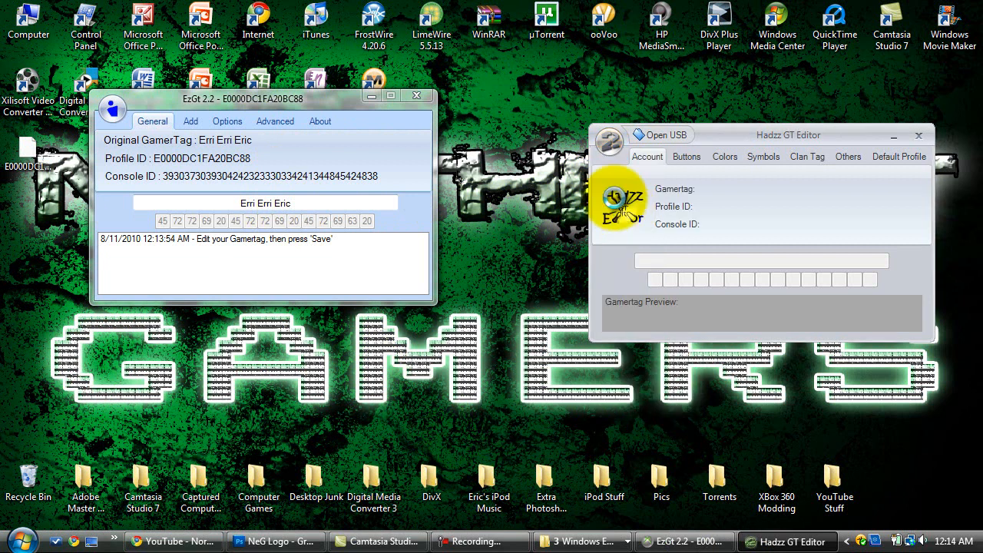
pyautogui.click(661, 135)
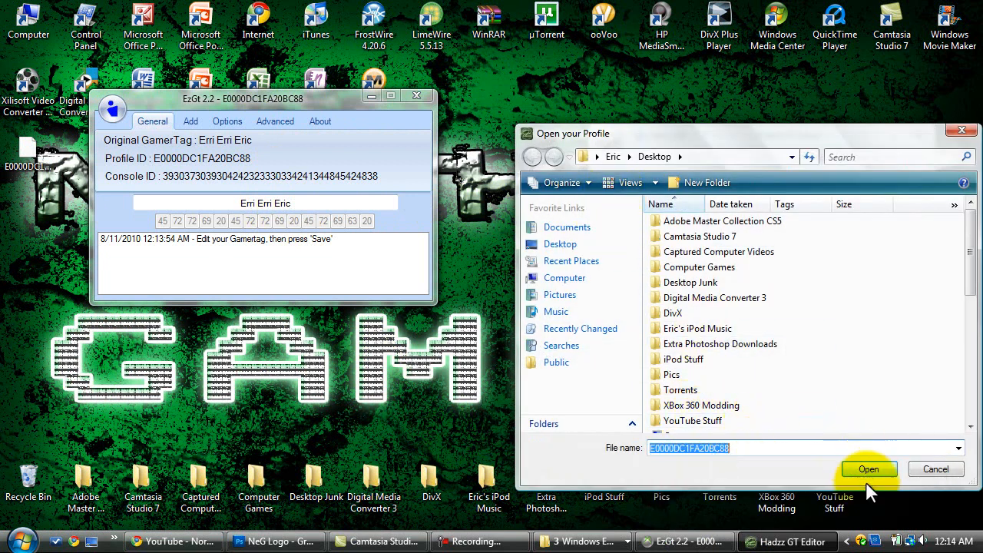
pyautogui.click(869, 470)
pyautogui.write('^4E ^5HOEY')
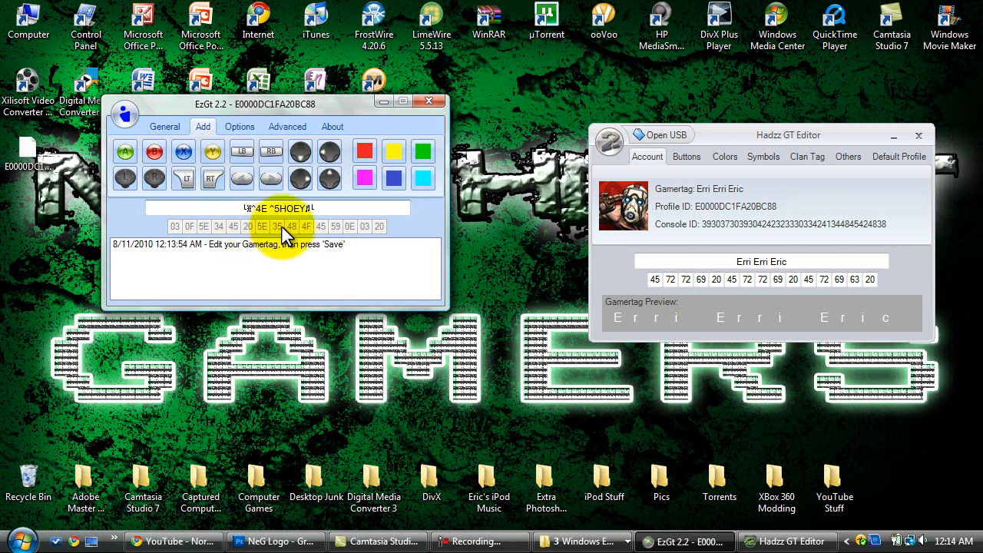
# Set Modded Profile Number to 5 in Options and save the profile to the Desktop.
pyautogui.click(240, 126)
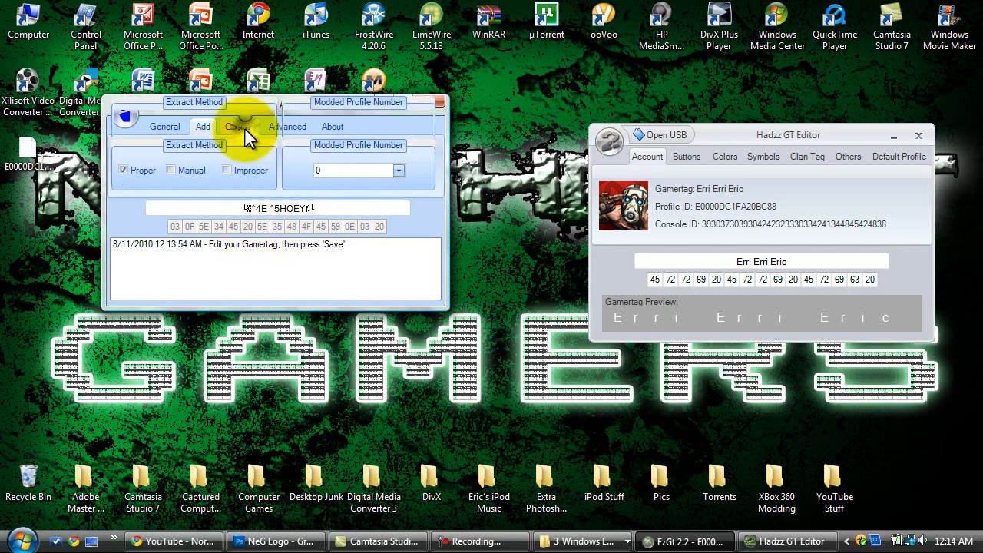
pyautogui.click(240, 126)
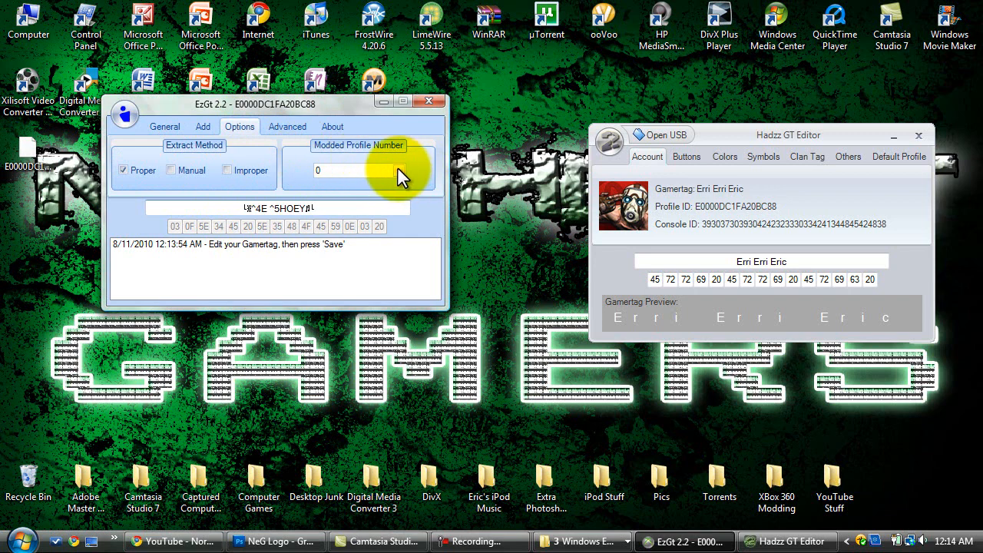
pyautogui.click(400, 169)
pyautogui.write('5')
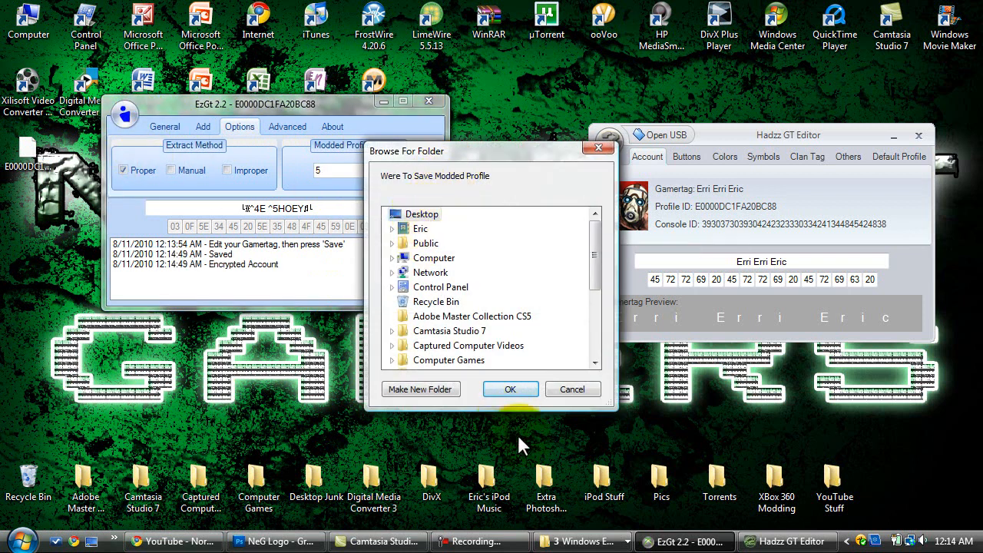
pyautogui.click(511, 388)
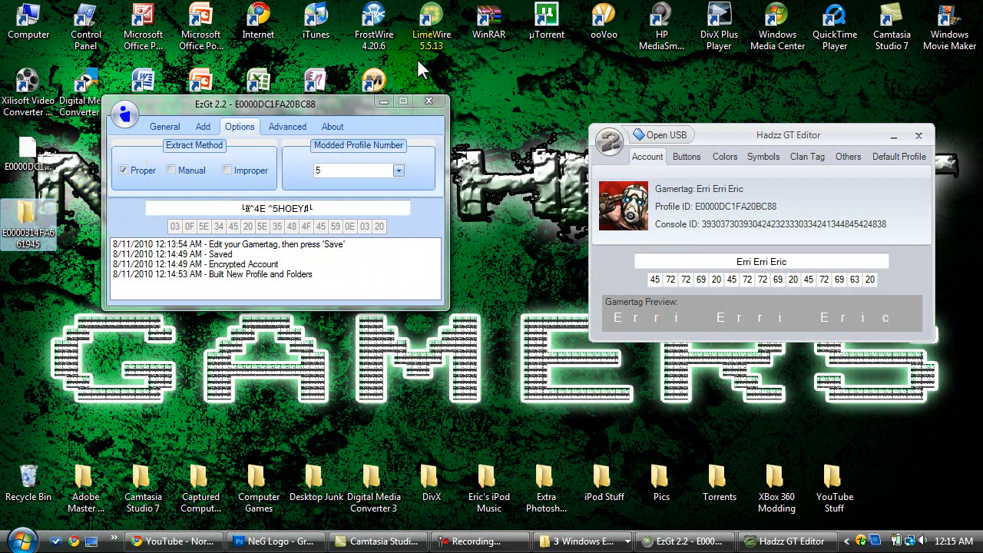
pyautogui.moveTo(351, 110)
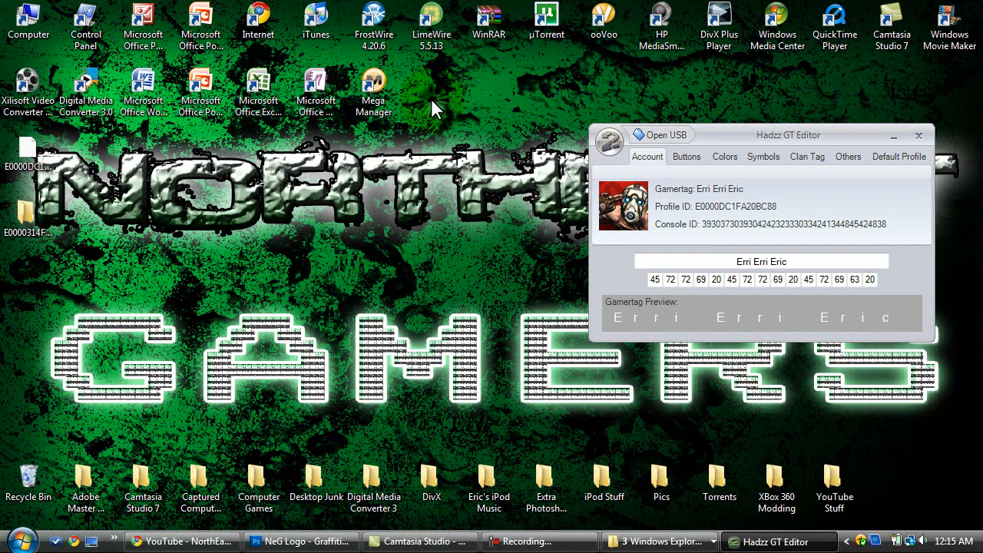
# Clear the Erri Erri Eric gamertag and insert several controller button symbols from the Buttons tab.
pyautogui.moveTo(788, 135); pyautogui.dragTo(411, 154)
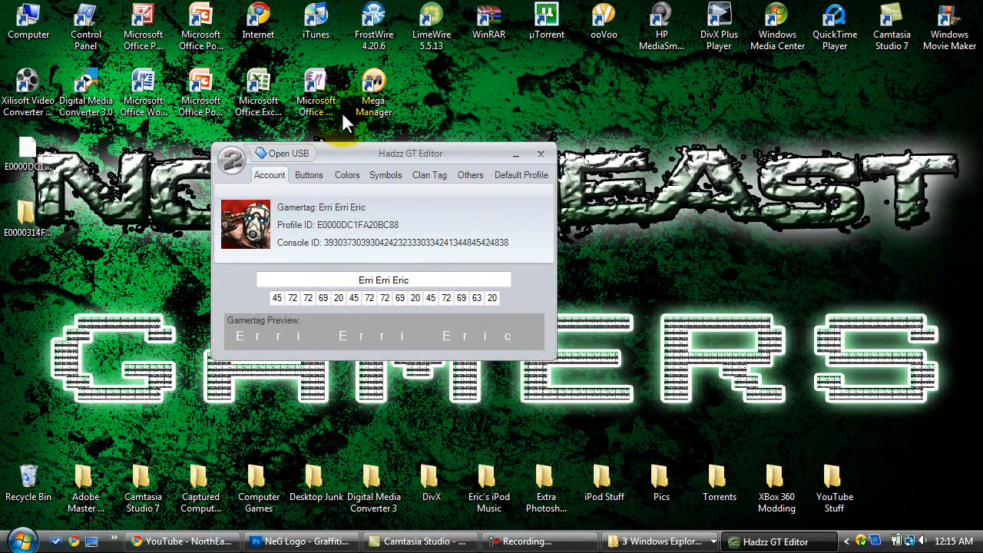
pyautogui.click(307, 175)
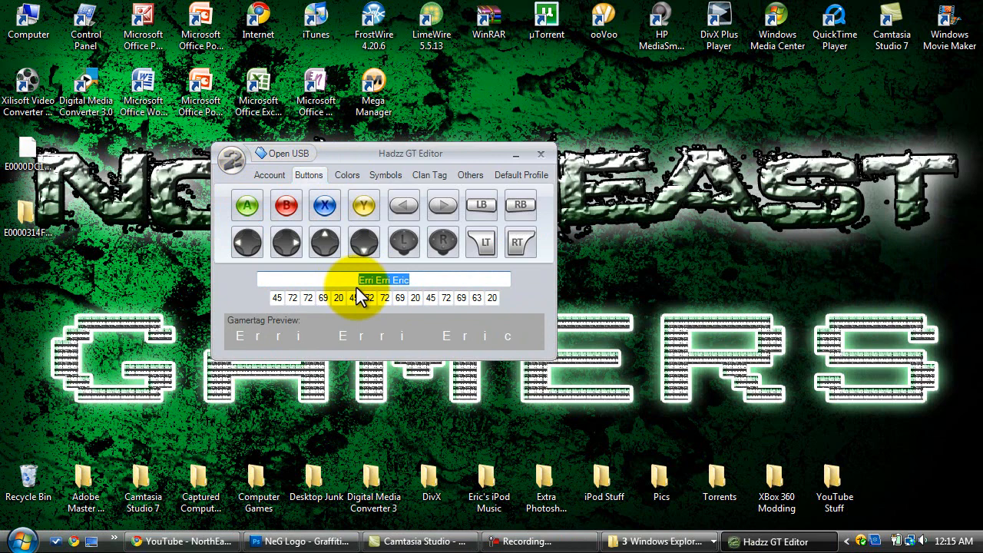
pyautogui.click(403, 242)
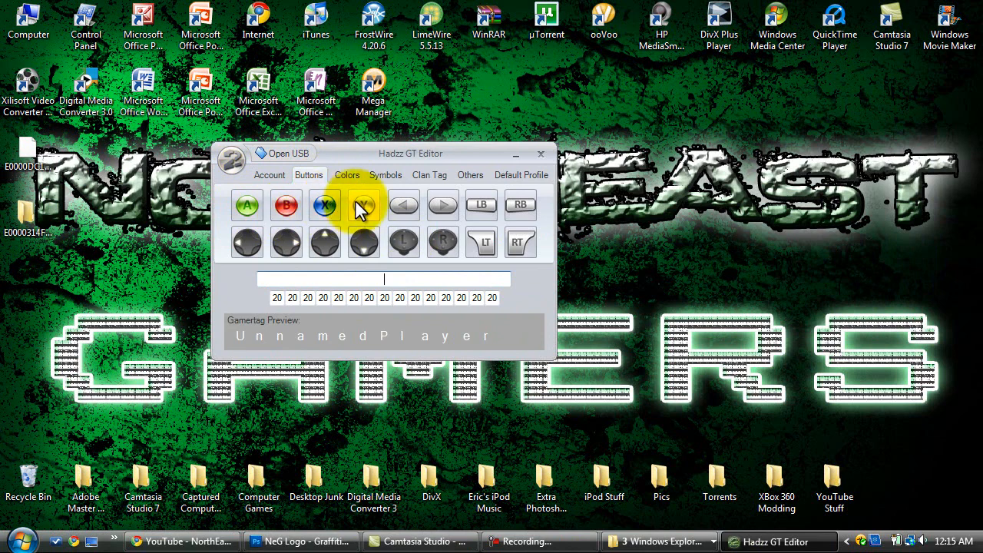
pyautogui.click(363, 206)
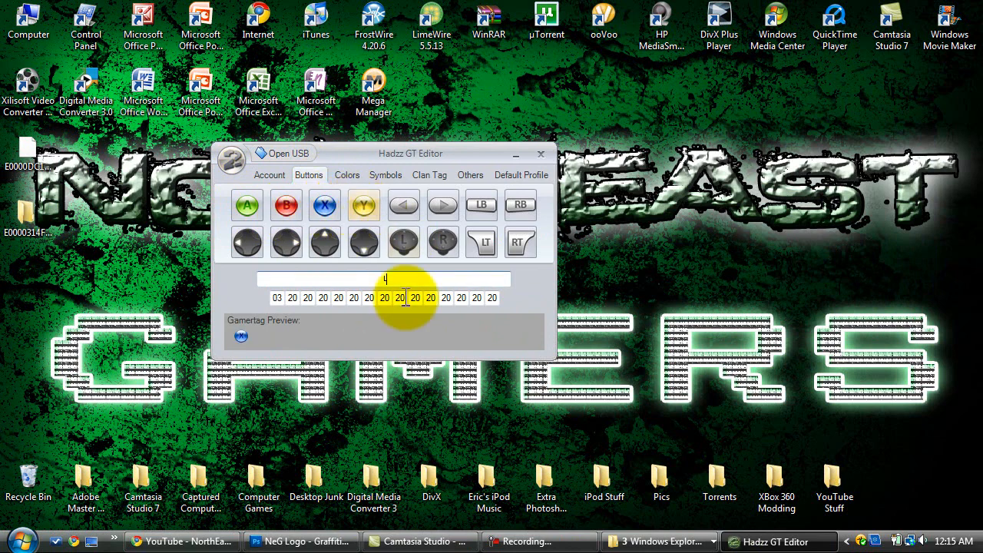
pyautogui.click(246, 243)
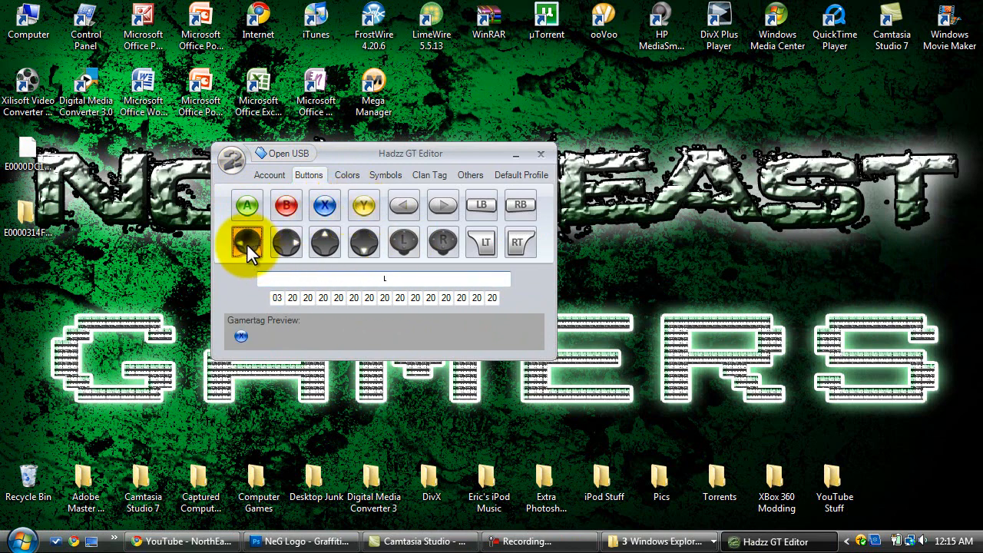
pyautogui.click(362, 206)
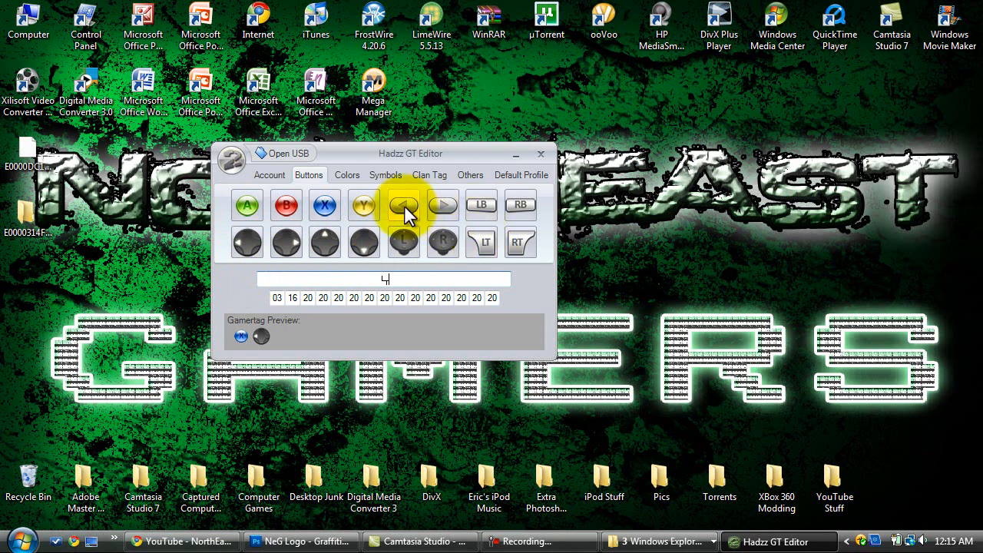
pyautogui.click(404, 242)
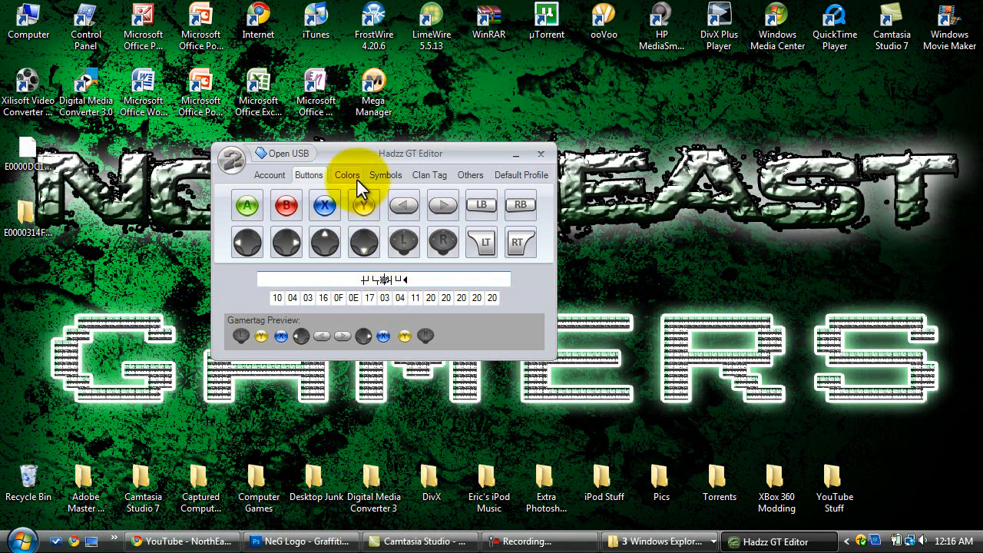
# Insert red colour codes with letters E and H among the button symbols in the gamertag.
pyautogui.click(348, 175)
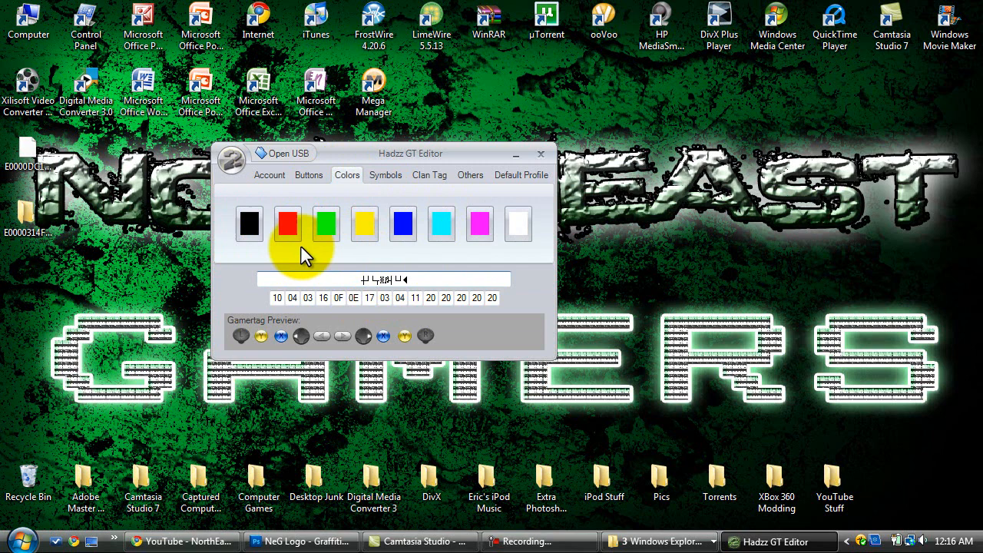
pyautogui.click(287, 224)
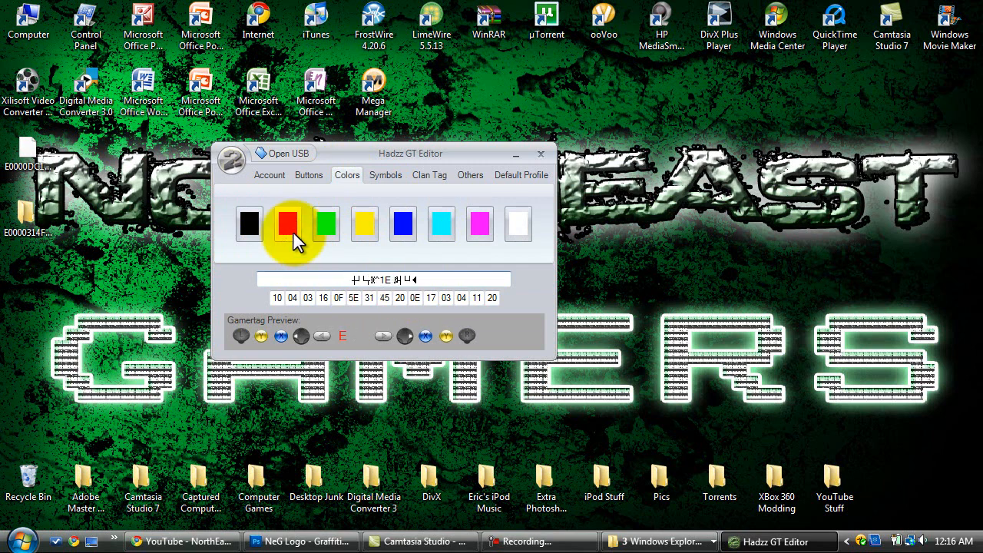
pyautogui.click(249, 223)
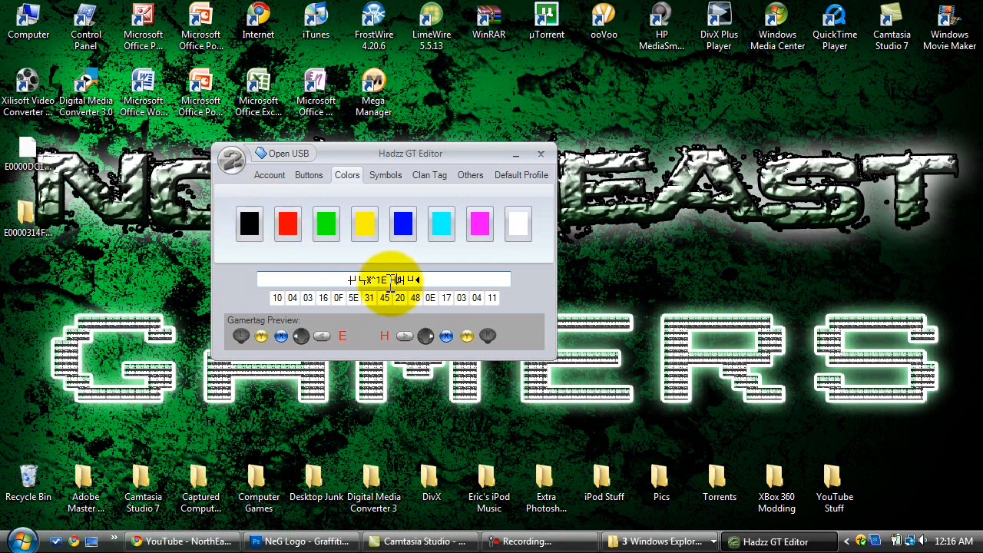
pyautogui.click(403, 225)
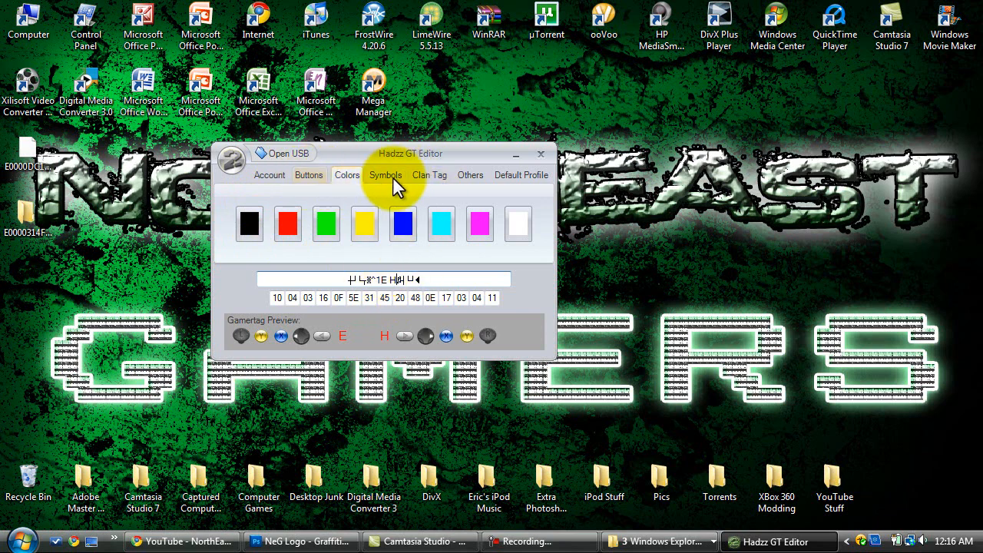
pyautogui.click(384, 175)
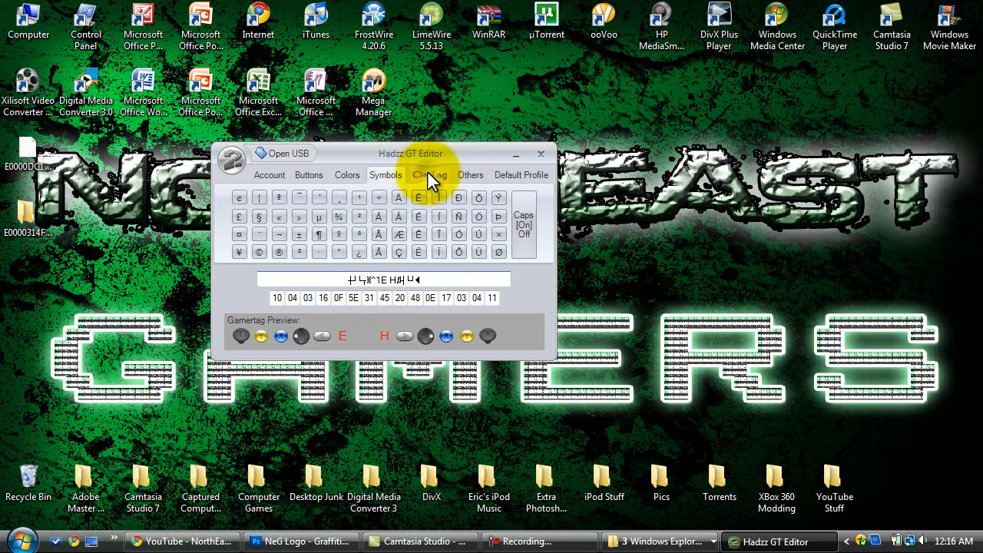
# Enter NeG as the clan tag for the modded profile.
pyautogui.click(430, 175)
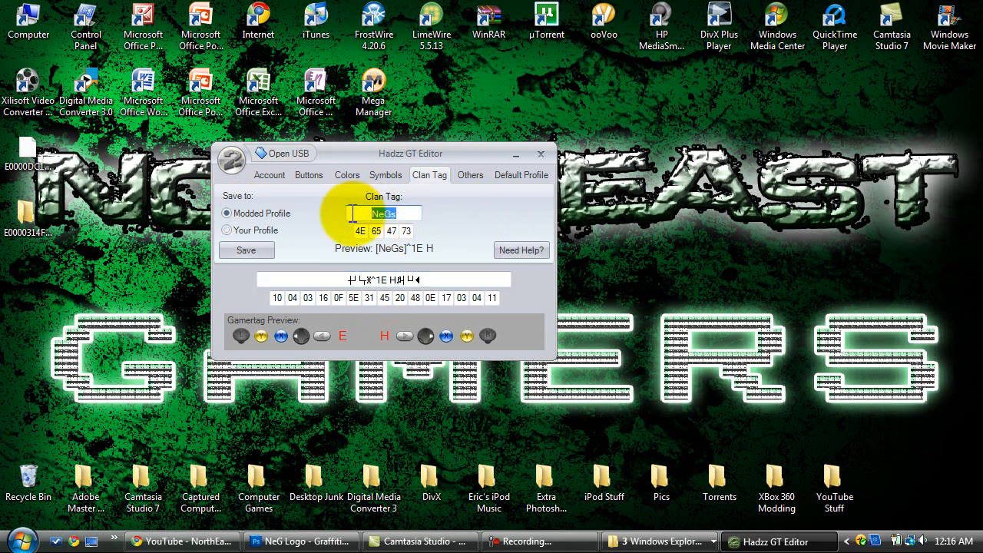
pyautogui.write('N')
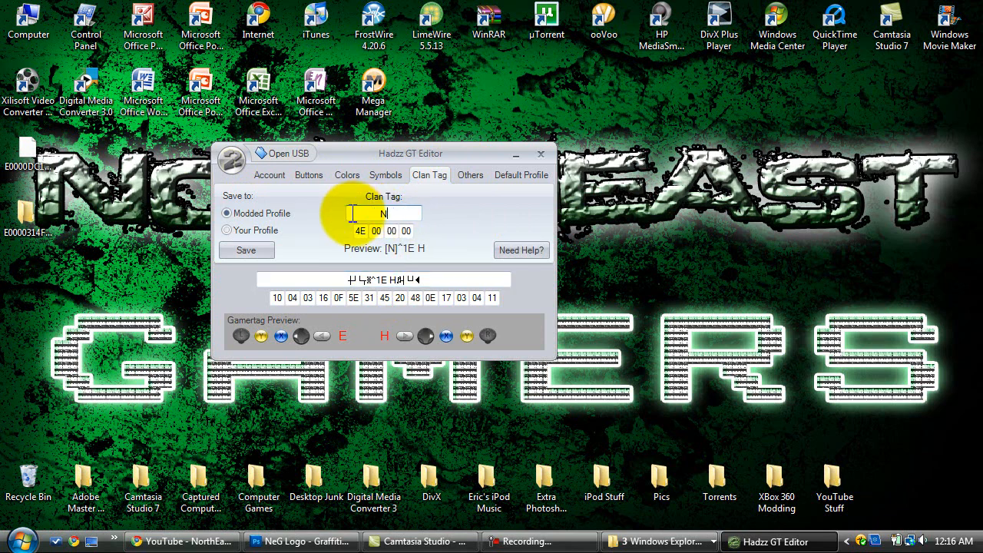
pyautogui.write('eG')
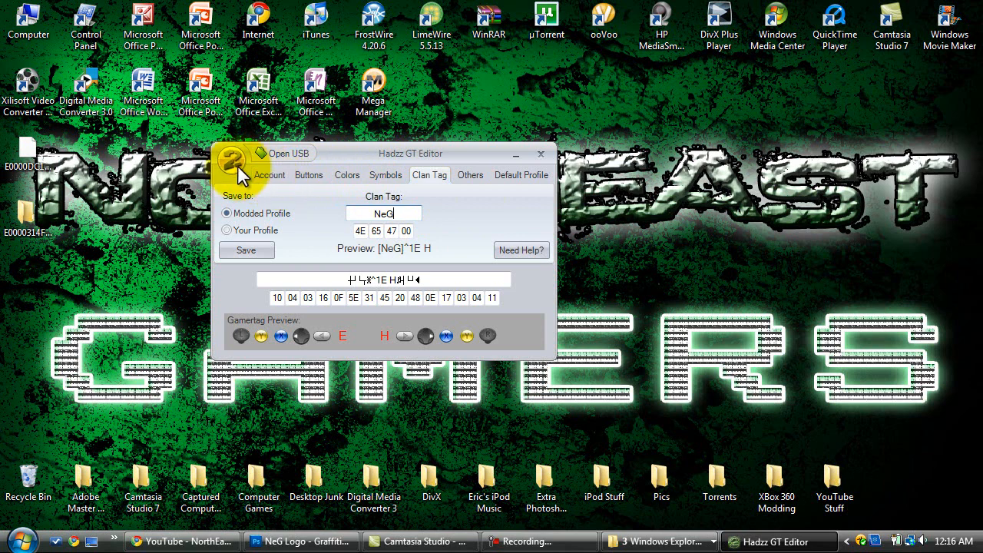
# Save the gamertag and clan tag into the modded profile and confirm the Saved message.
pyautogui.click(234, 161)
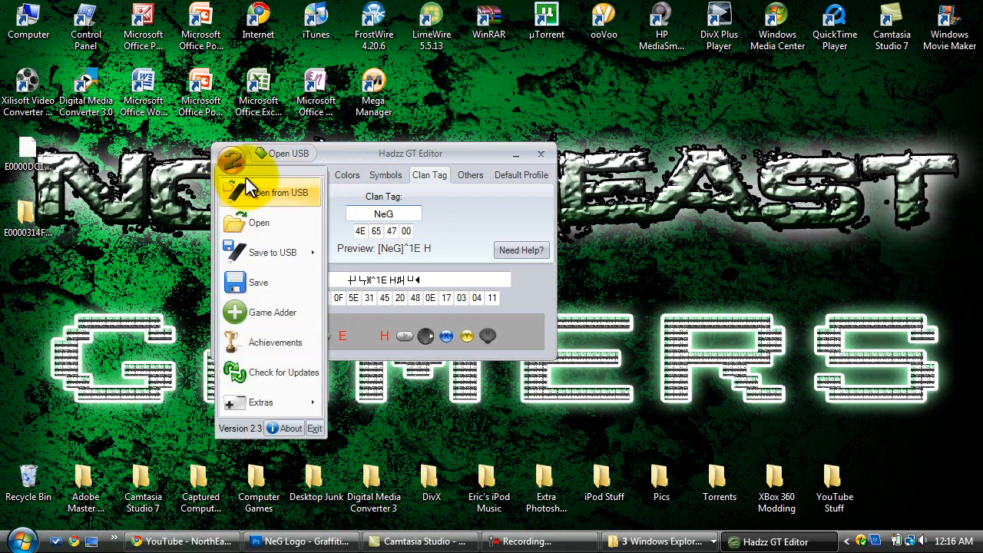
pyautogui.moveTo(268, 282)
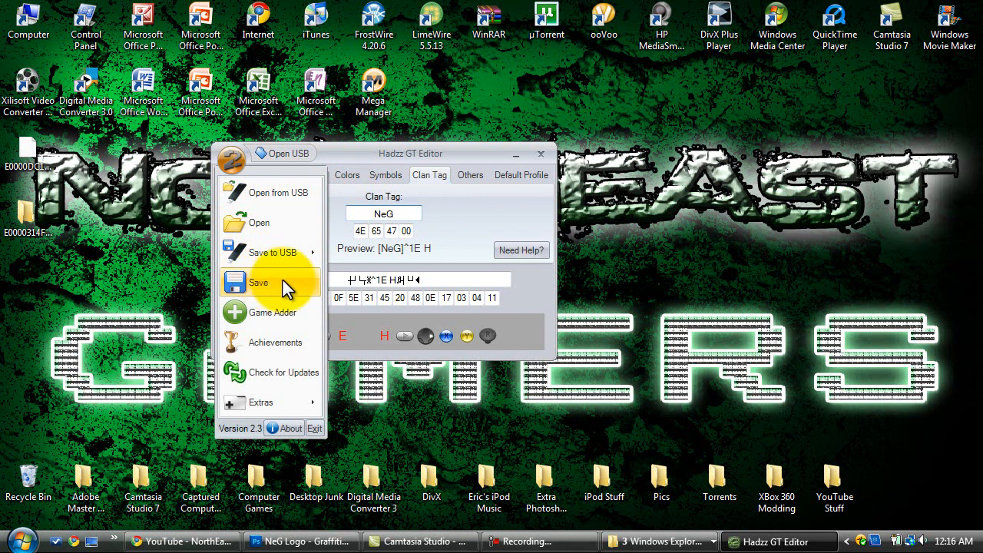
pyautogui.click(258, 282)
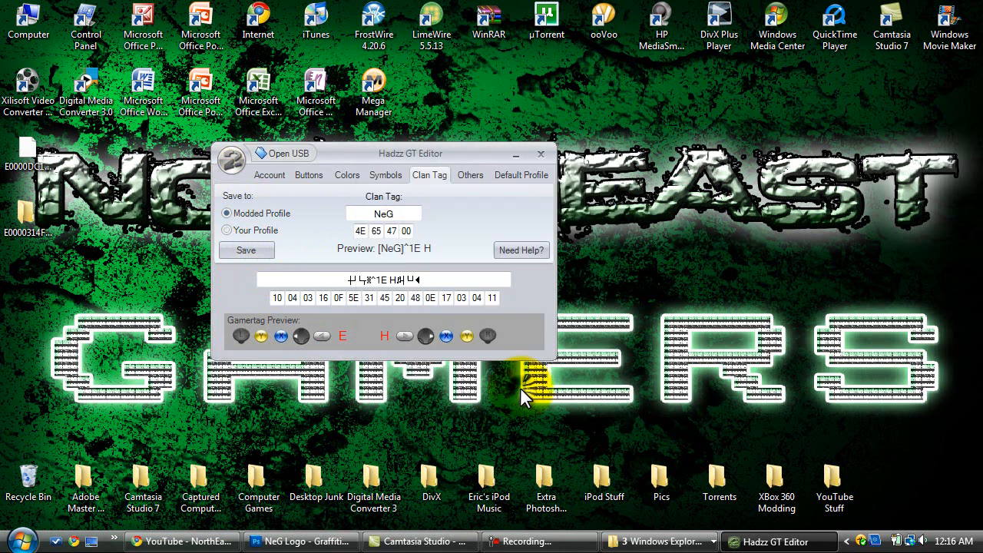
pyautogui.click(246, 249)
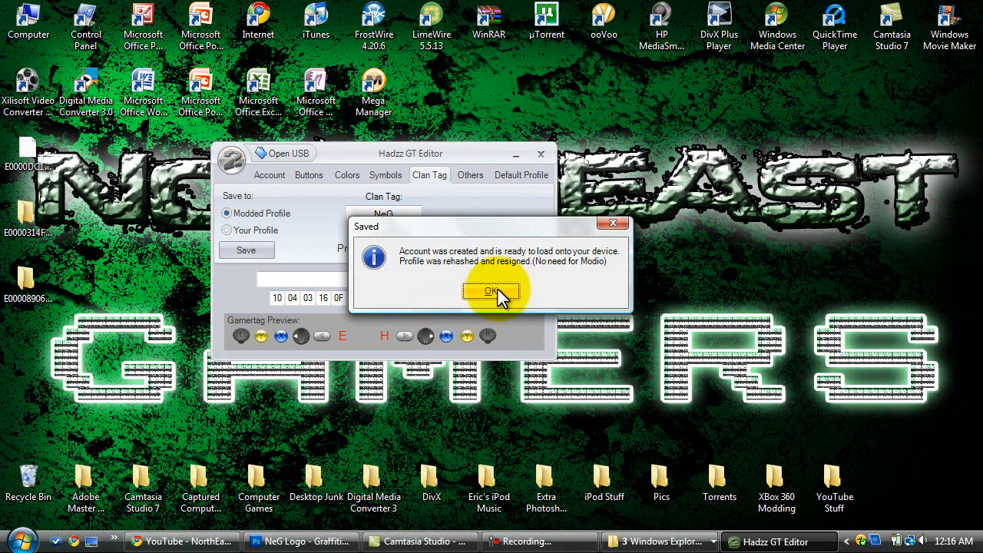
pyautogui.click(492, 292)
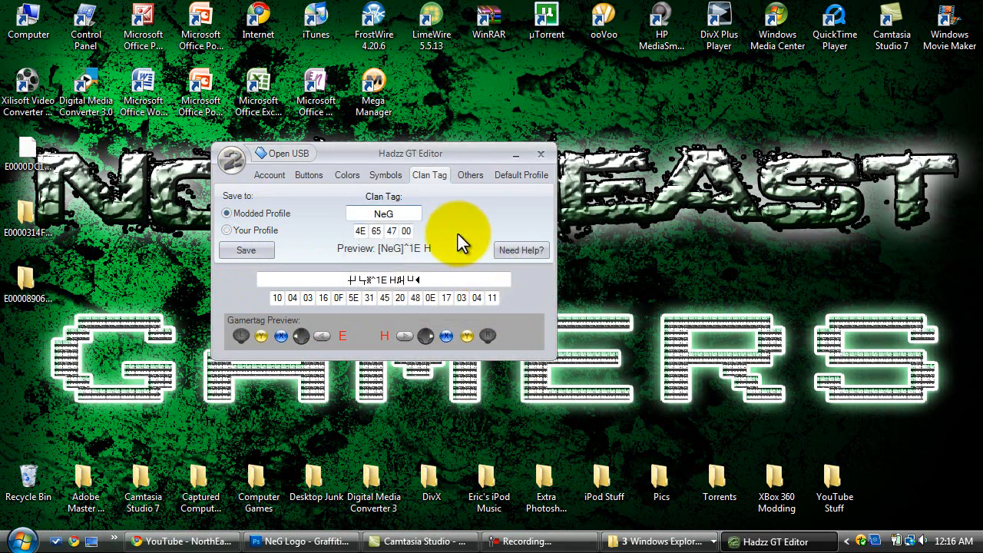
pyautogui.click(384, 214)
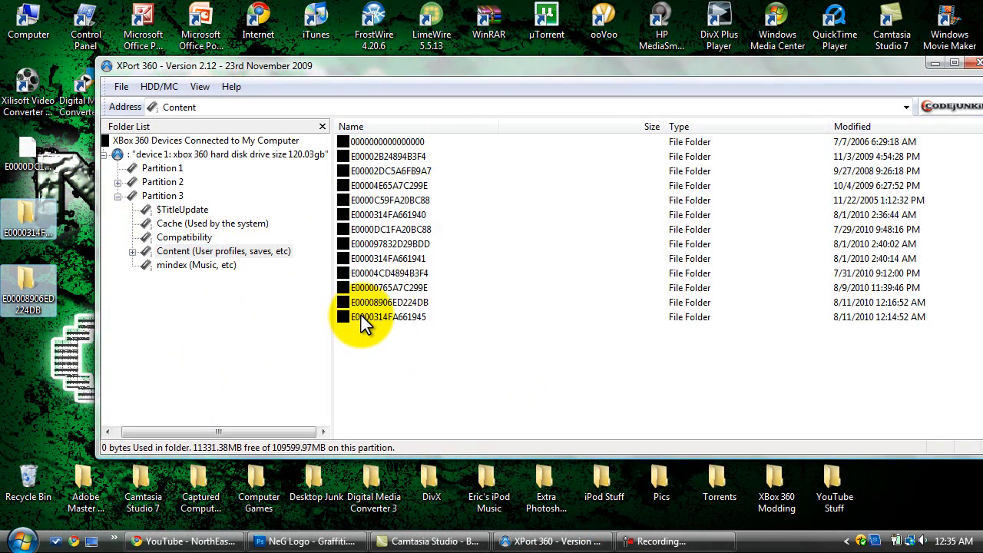
pyautogui.moveTo(105, 510)
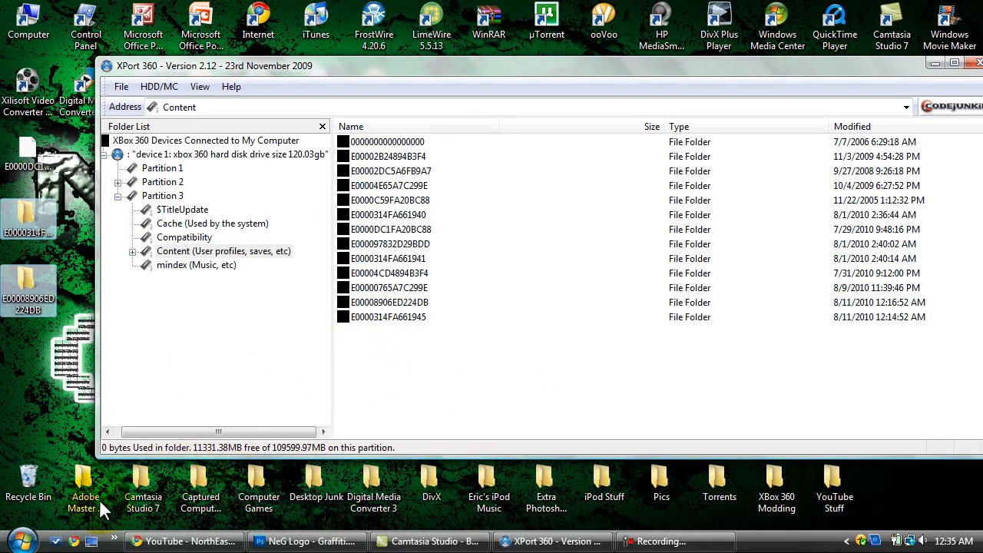
# Navigate Control Panel to User Accounts and reach the Turn User Account Control on or off page.
pyautogui.click(17, 541)
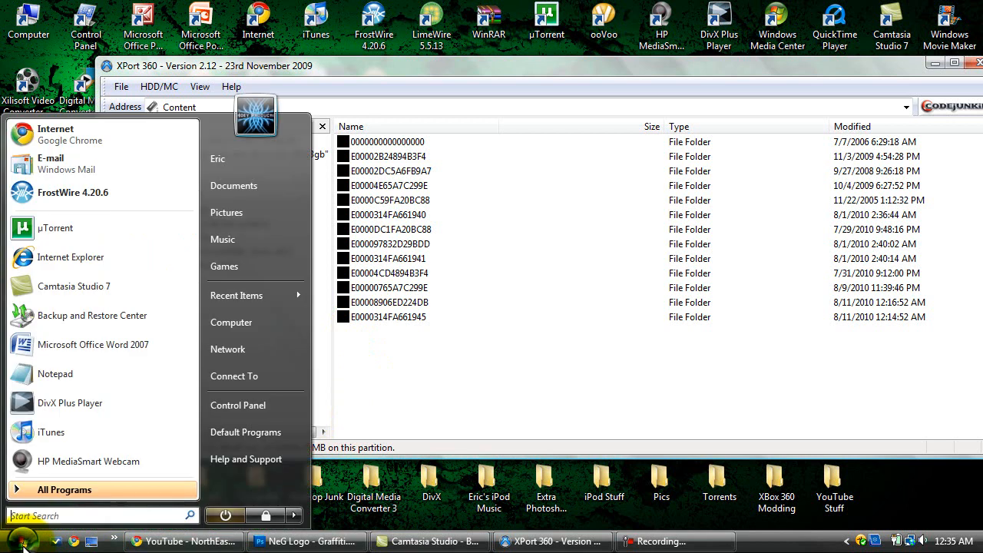
pyautogui.moveTo(258, 322)
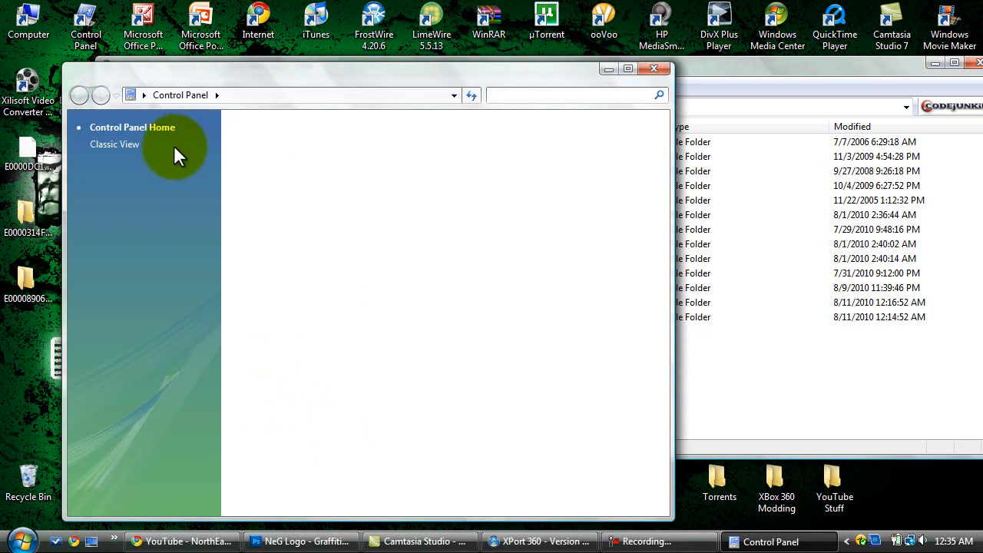
pyautogui.click(132, 126)
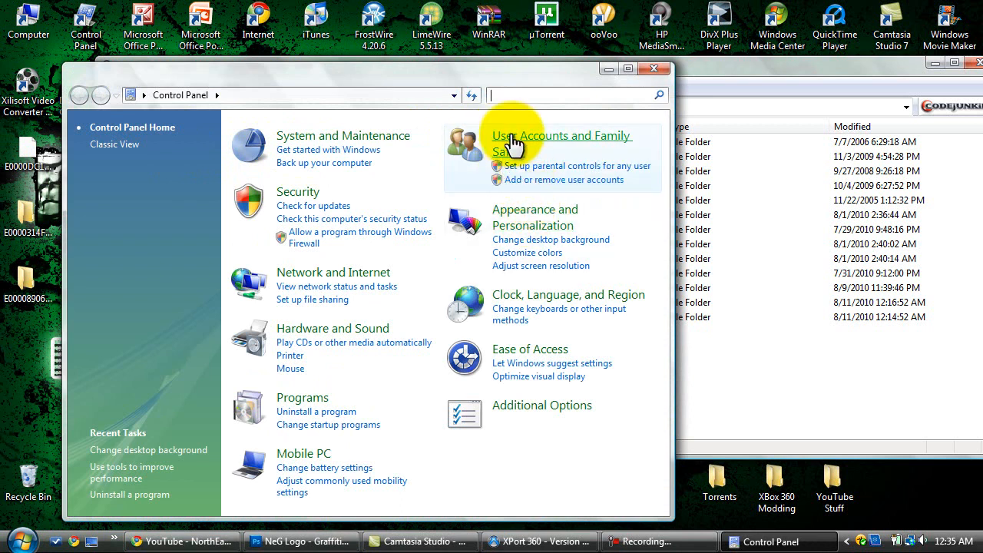
pyautogui.click(561, 136)
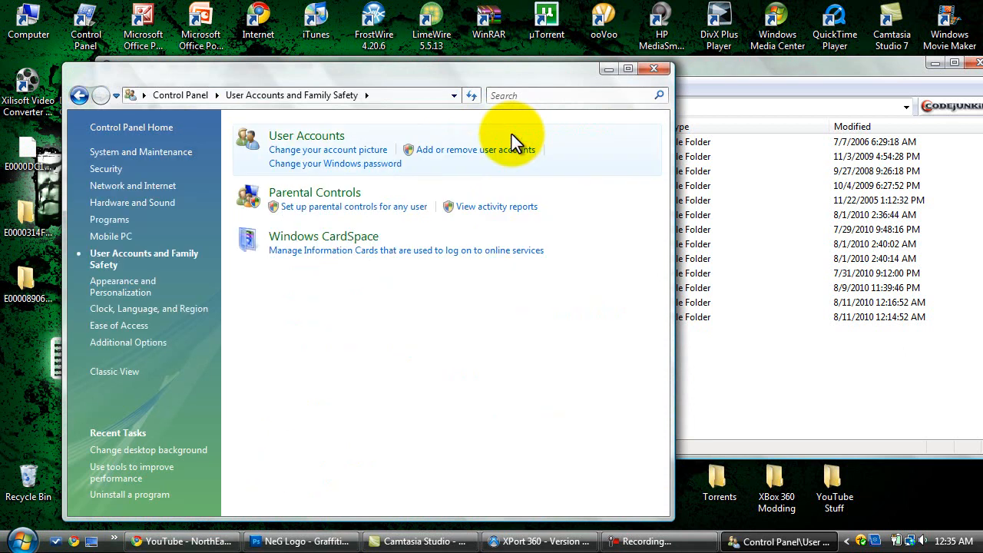
pyautogui.moveTo(191, 126)
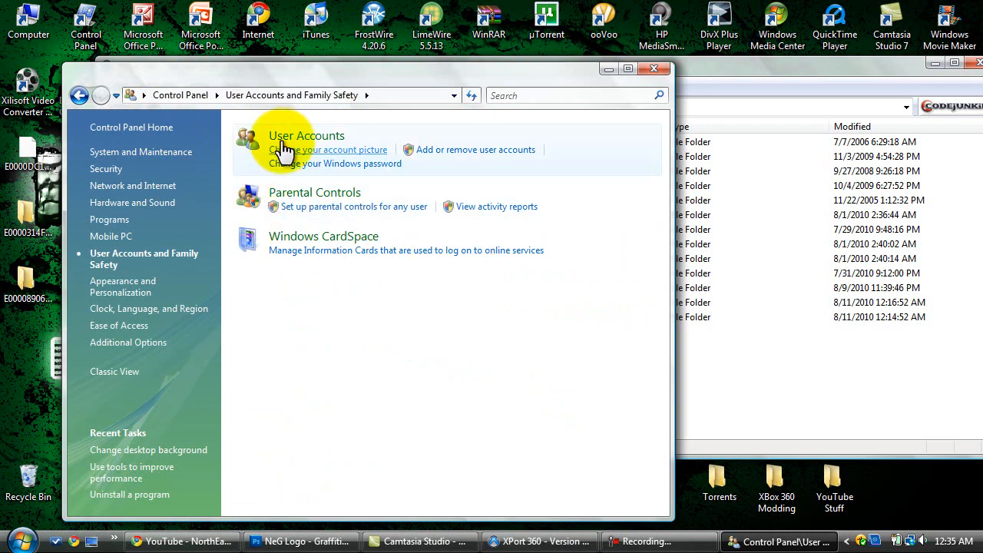
pyautogui.moveTo(307, 135)
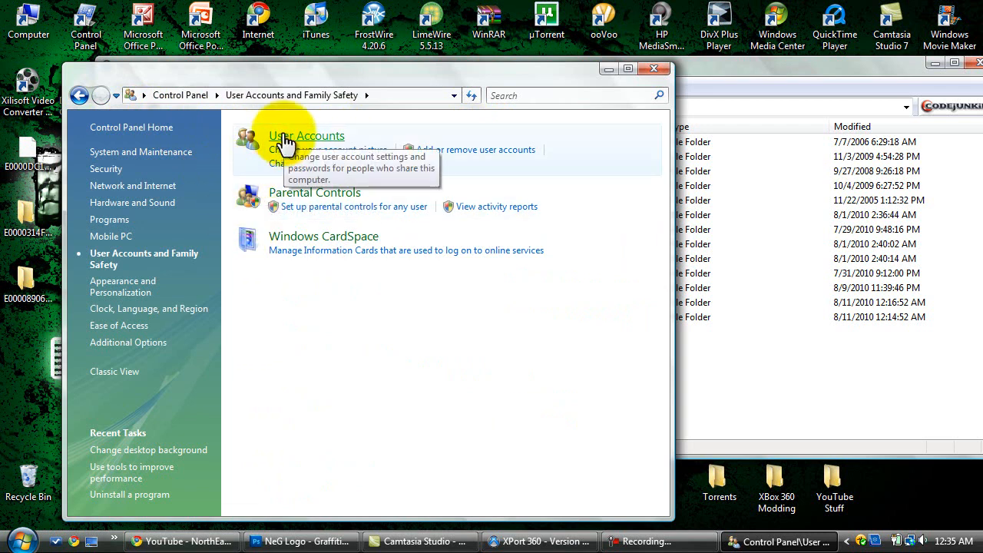
pyautogui.click(308, 135)
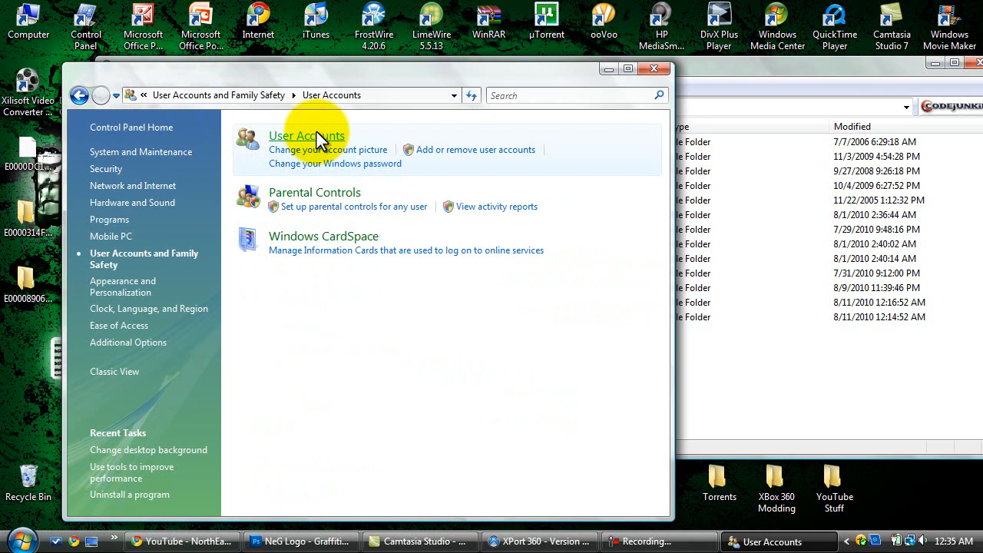
pyautogui.click(308, 135)
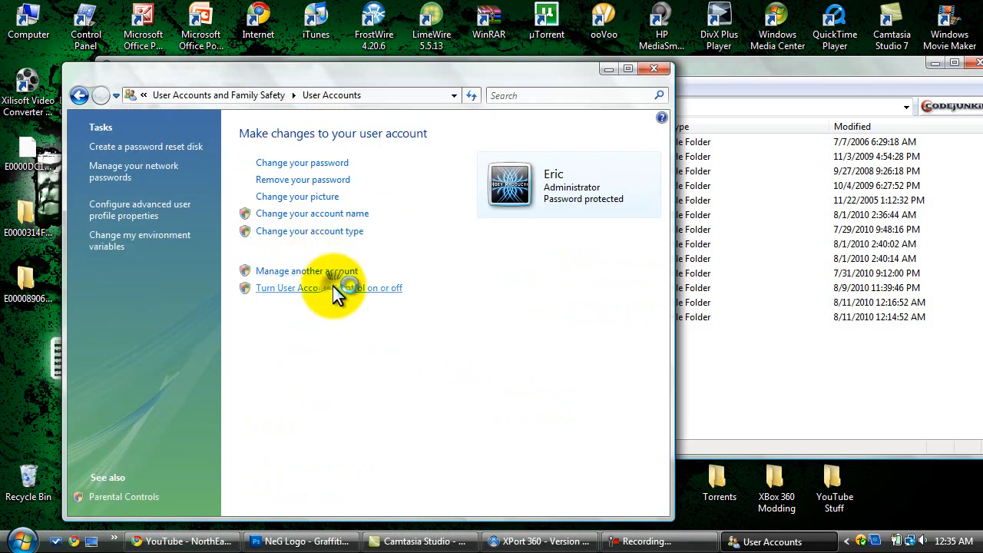
pyautogui.click(329, 288)
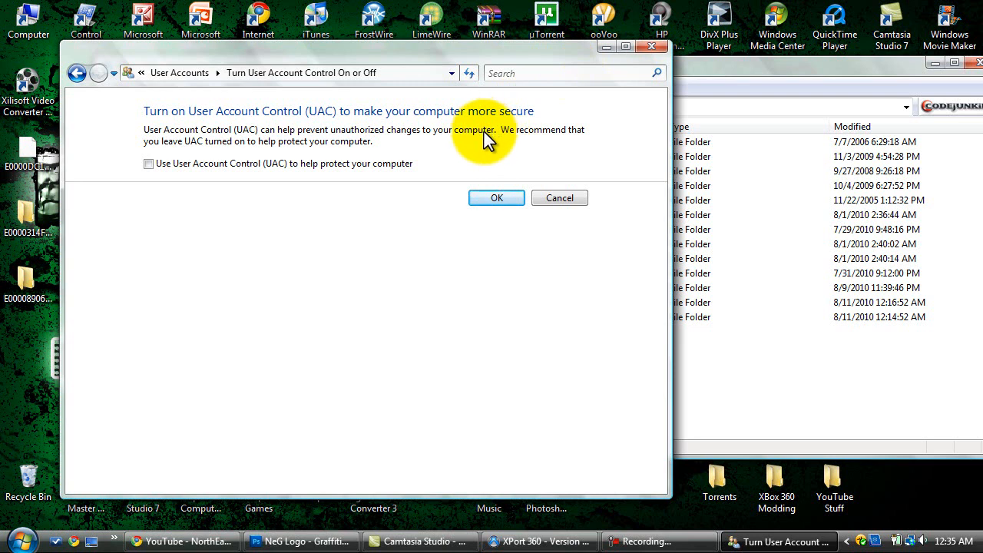
pyautogui.moveTo(591, 46)
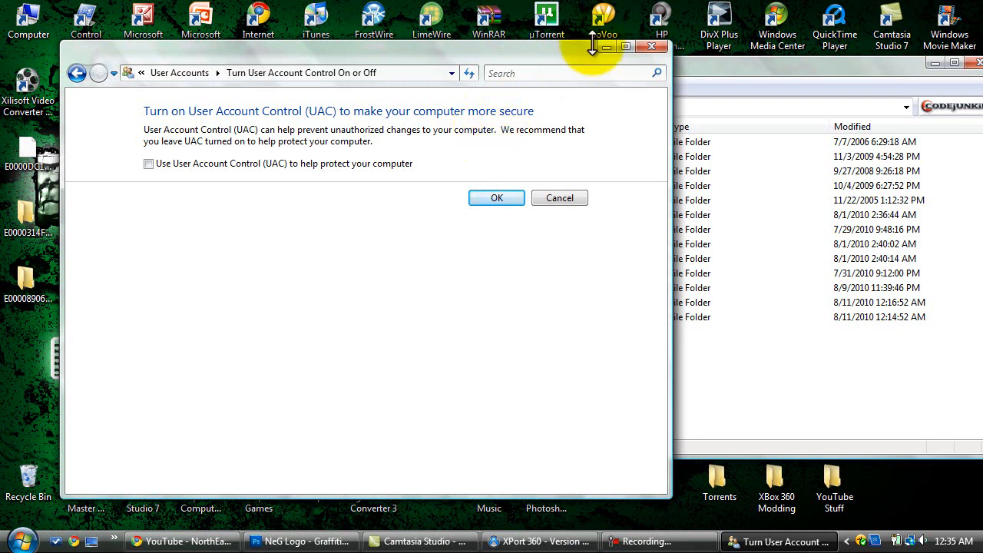
pyautogui.moveTo(554, 58)
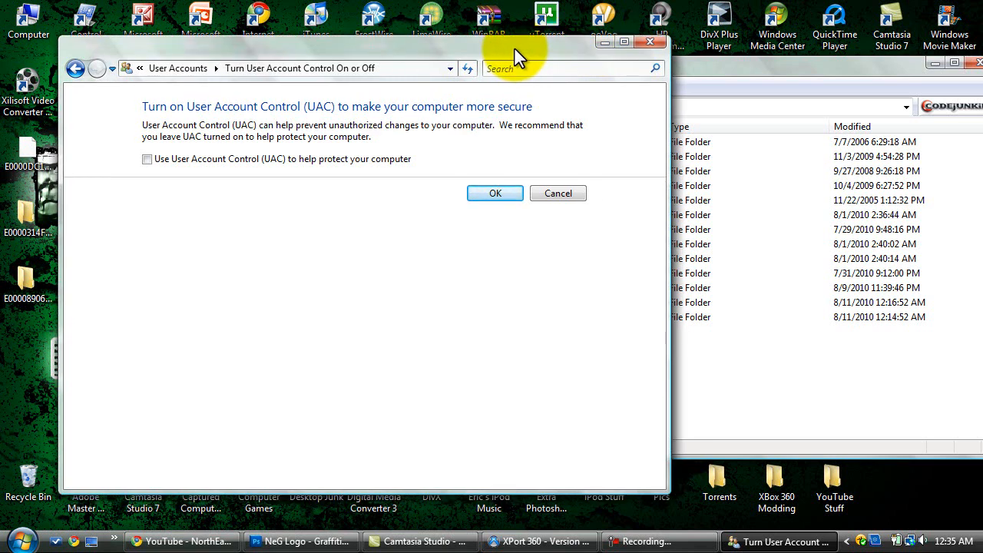
pyautogui.moveTo(330, 106)
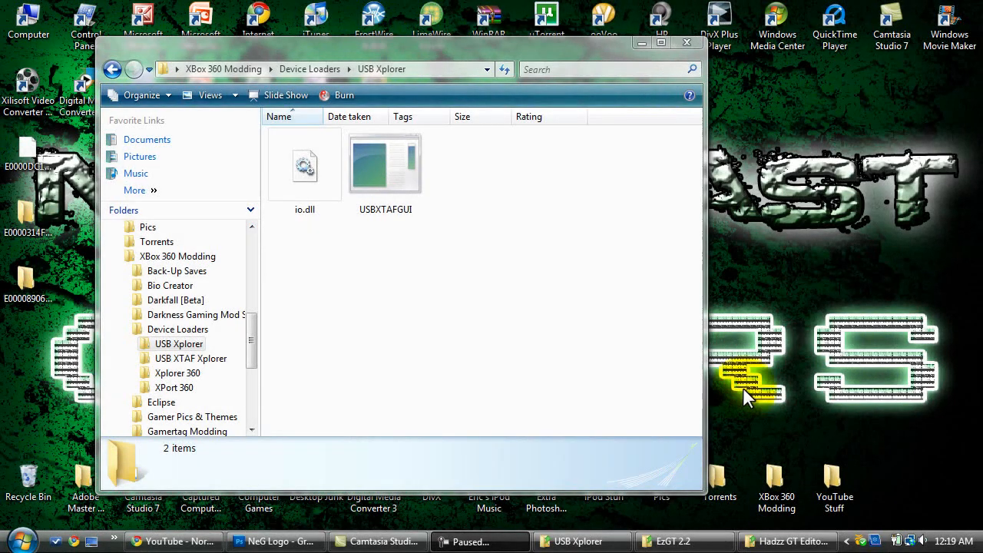
# Launch USB Xtaf Xplorer, open the attached USB device and add the profile folders to it.
pyautogui.click(386, 163)
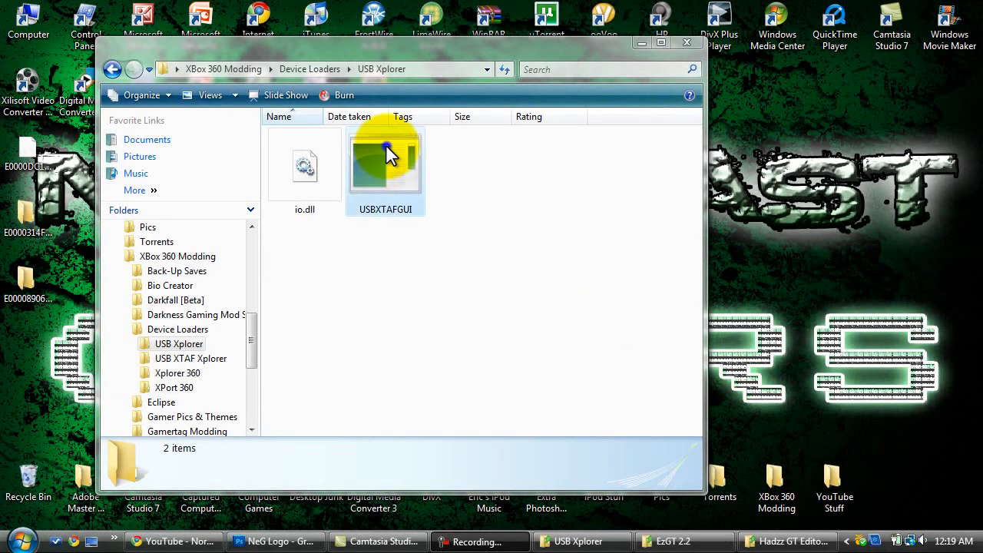
pyautogui.click(385, 162)
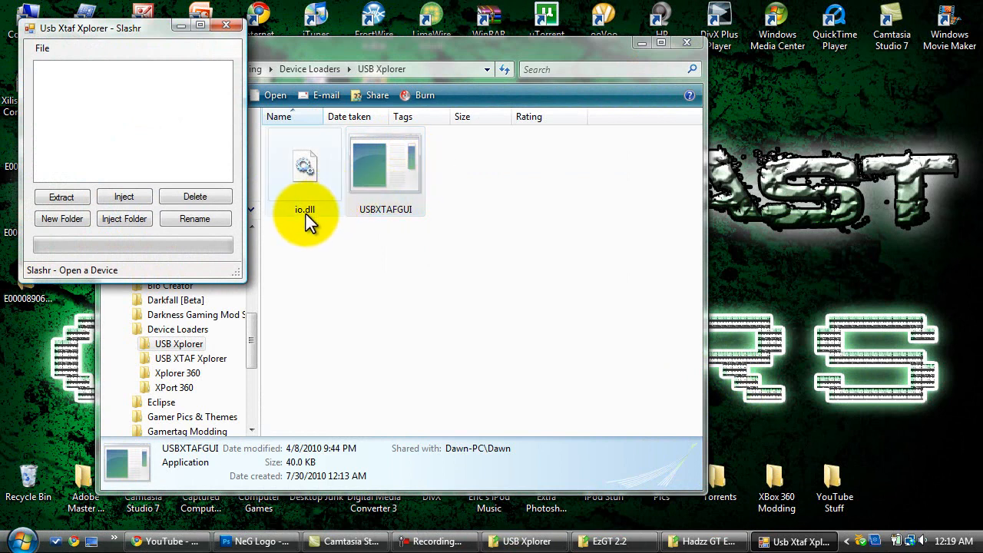
pyautogui.click(42, 48)
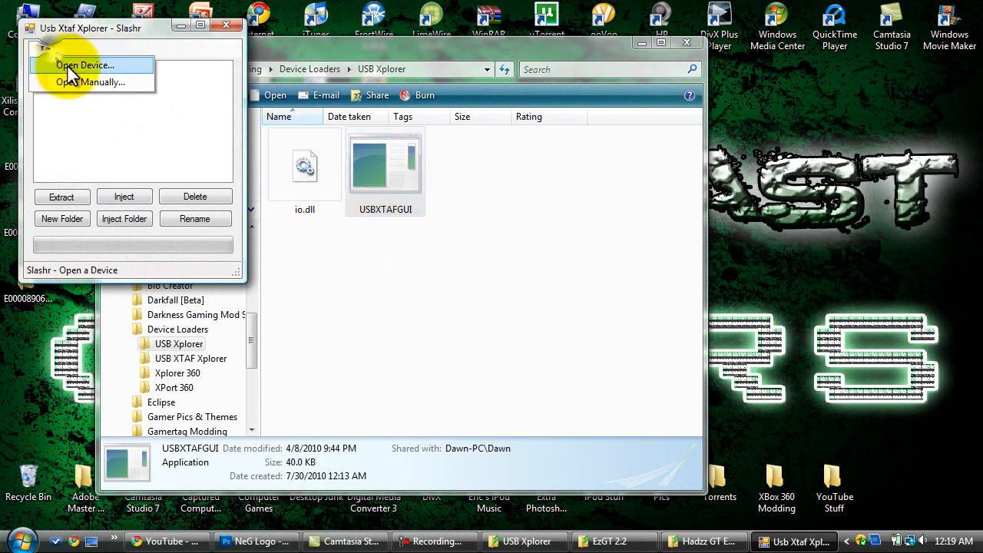
pyautogui.click(85, 64)
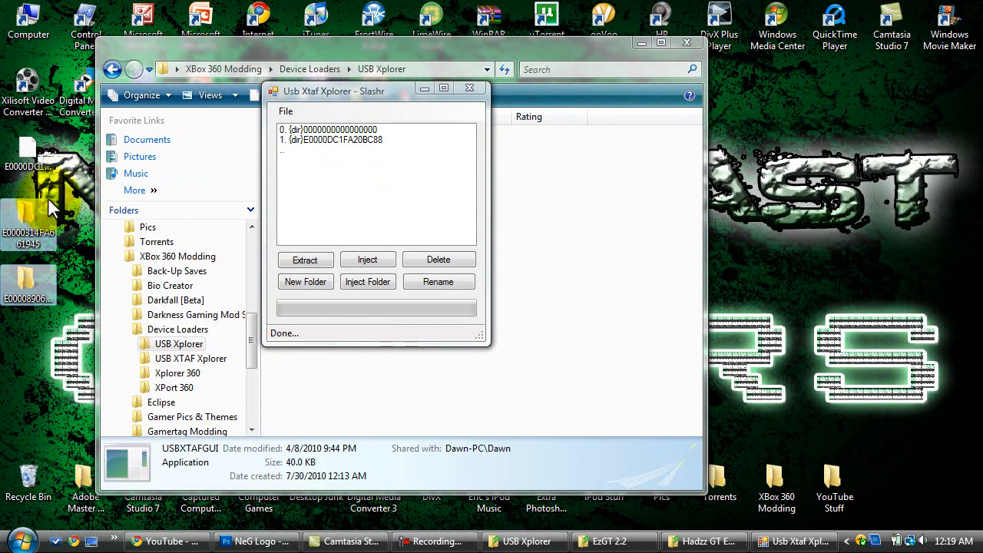
pyautogui.moveTo(28, 223)
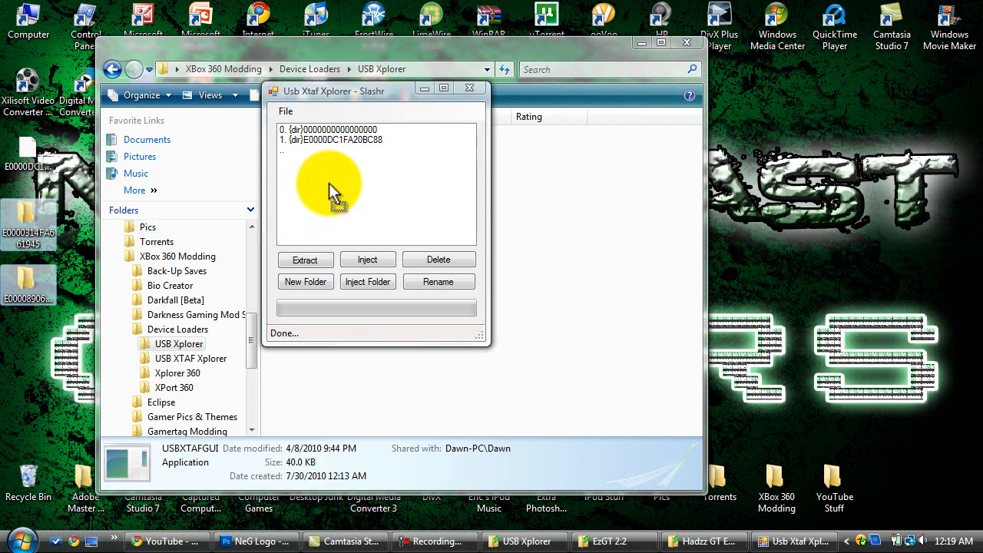
pyautogui.click(369, 258)
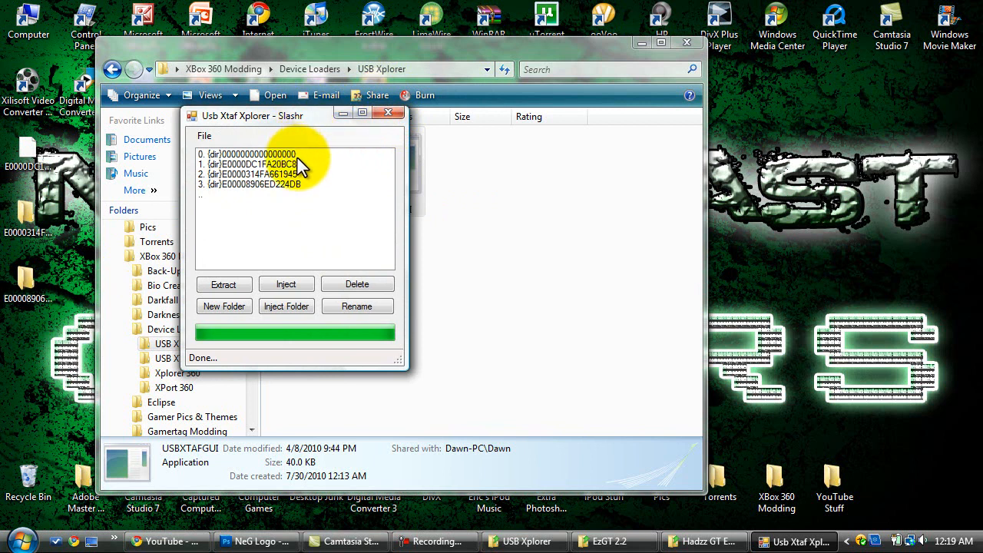
pyautogui.moveTo(298, 164)
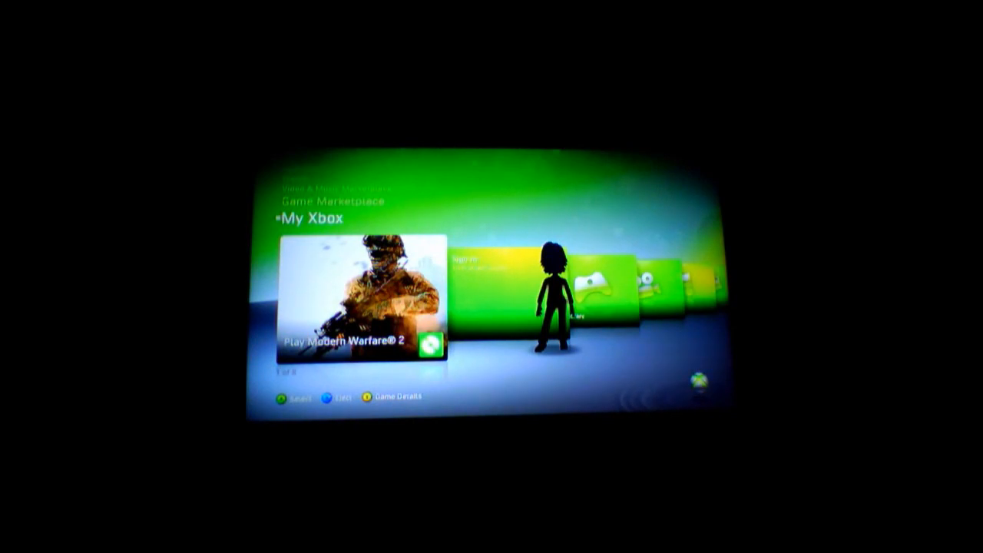
# Launch Modern Warfare 2 from the My Xbox dashboard.
pyautogui.click(361, 299)
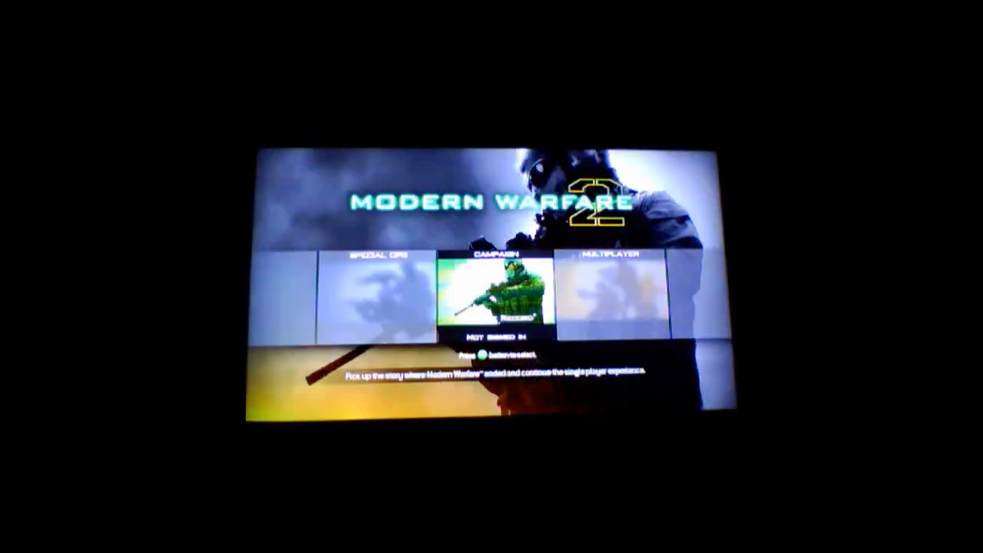